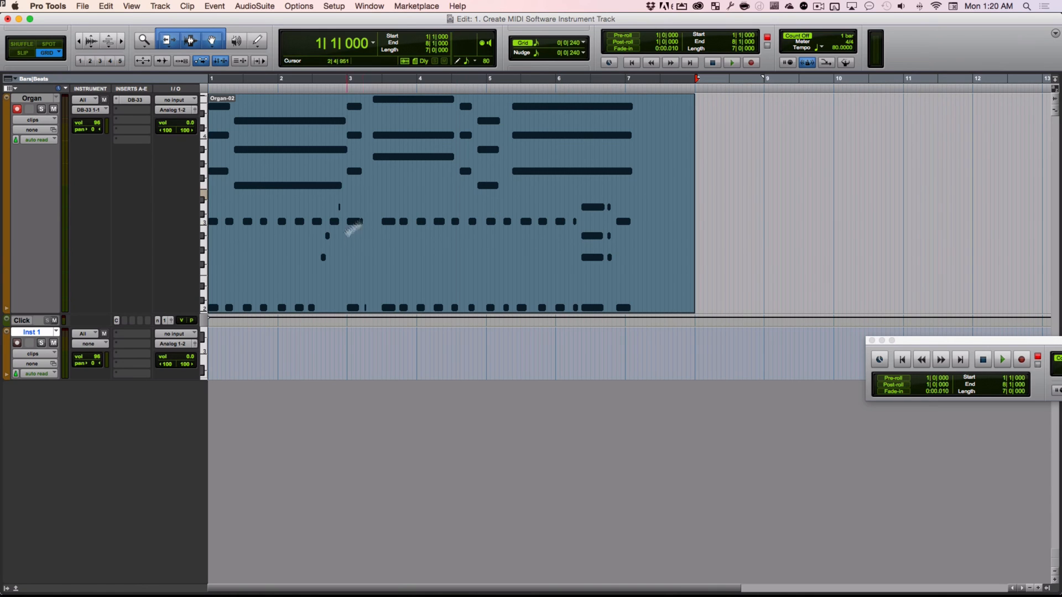
mouse_move(399, 269)
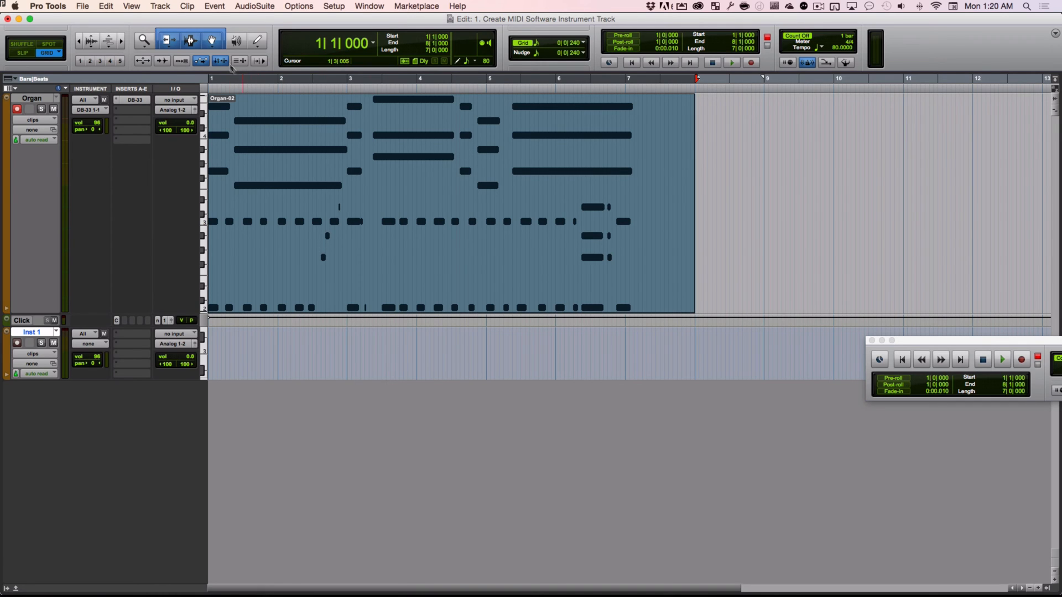
mouse_move(203, 33)
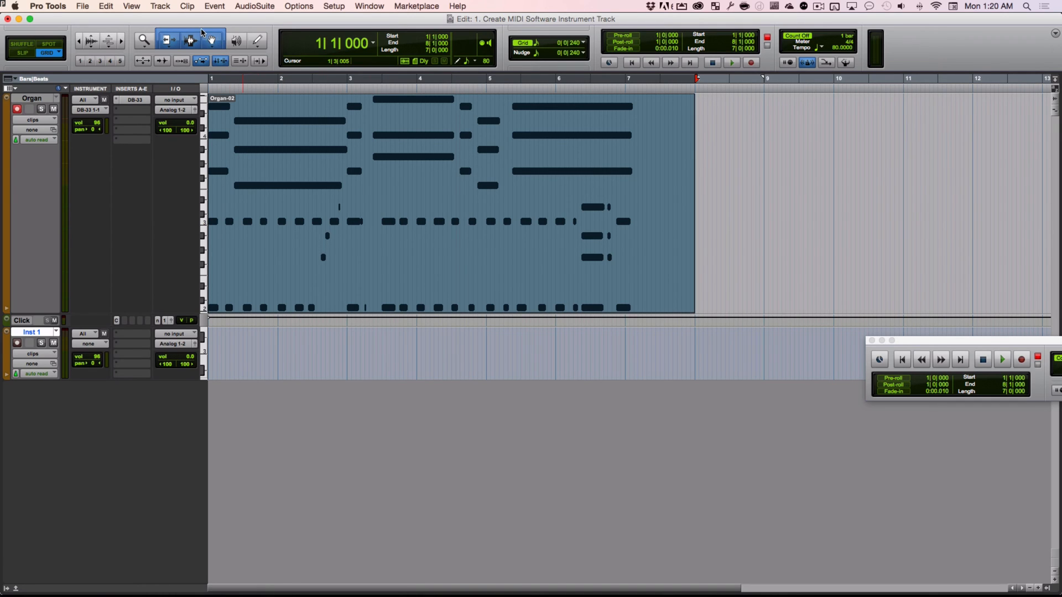
Trim the end of the Organ-02 clip back to bar 7 with the Trim tool
left_click(166, 40)
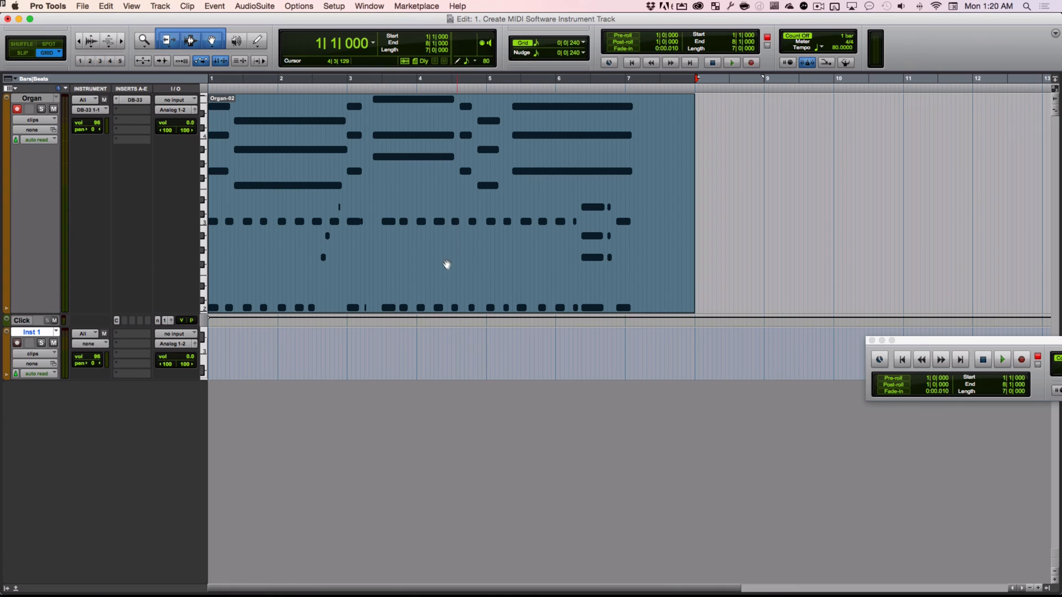
left_click(446, 262)
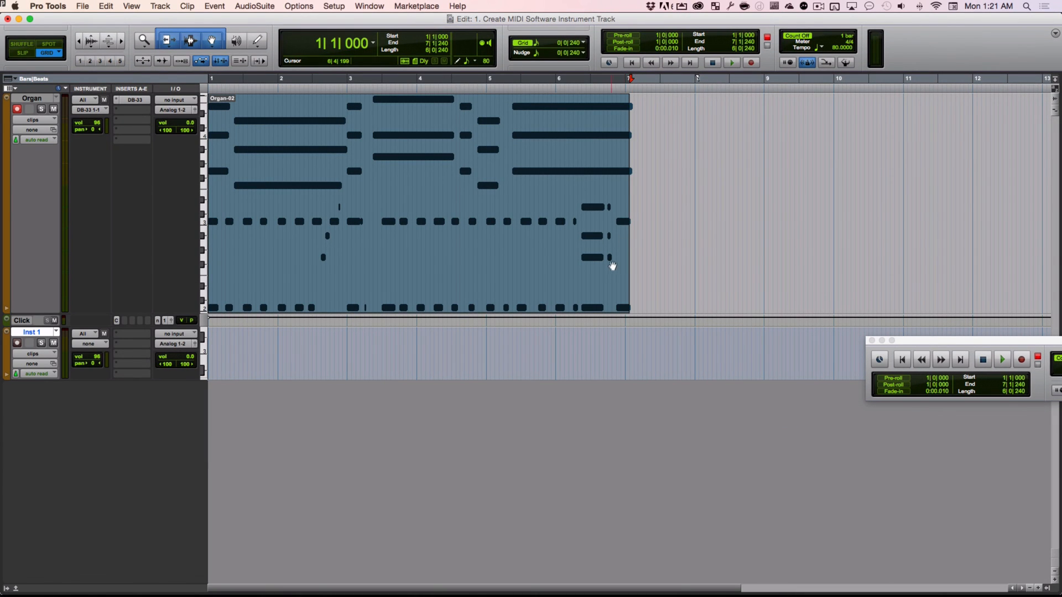
mouse_move(595, 271)
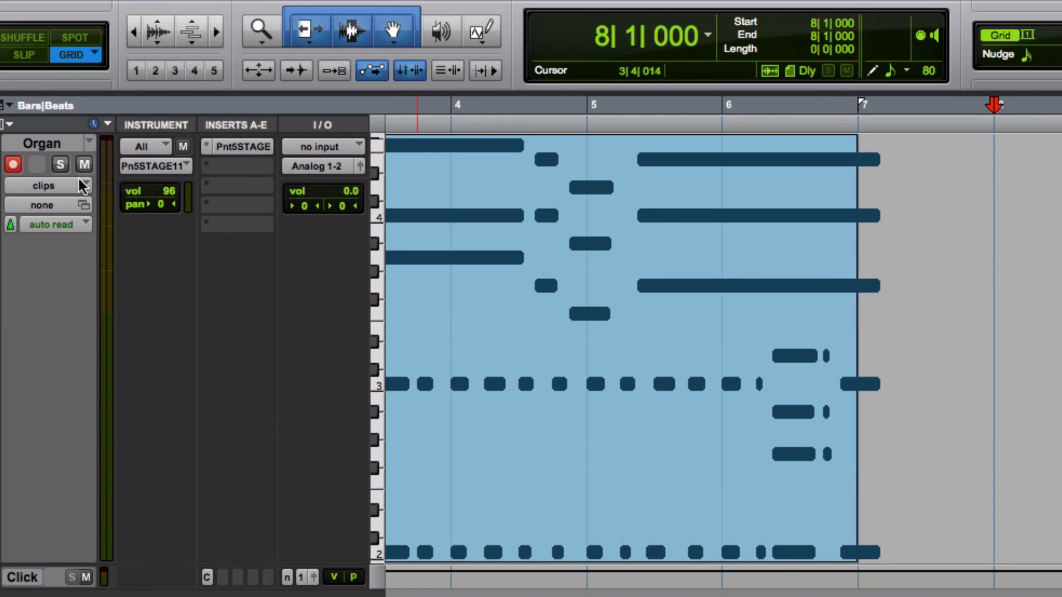
Quantize the selected Organ notes' note-offs to a 1/1 note grid
left_click(43, 185)
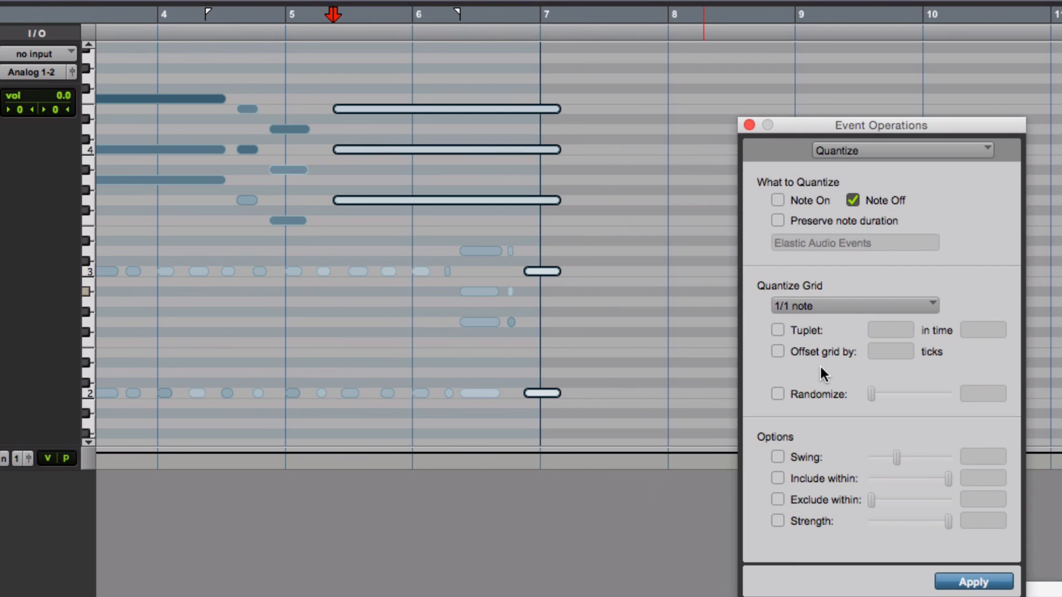
left_click(853, 305)
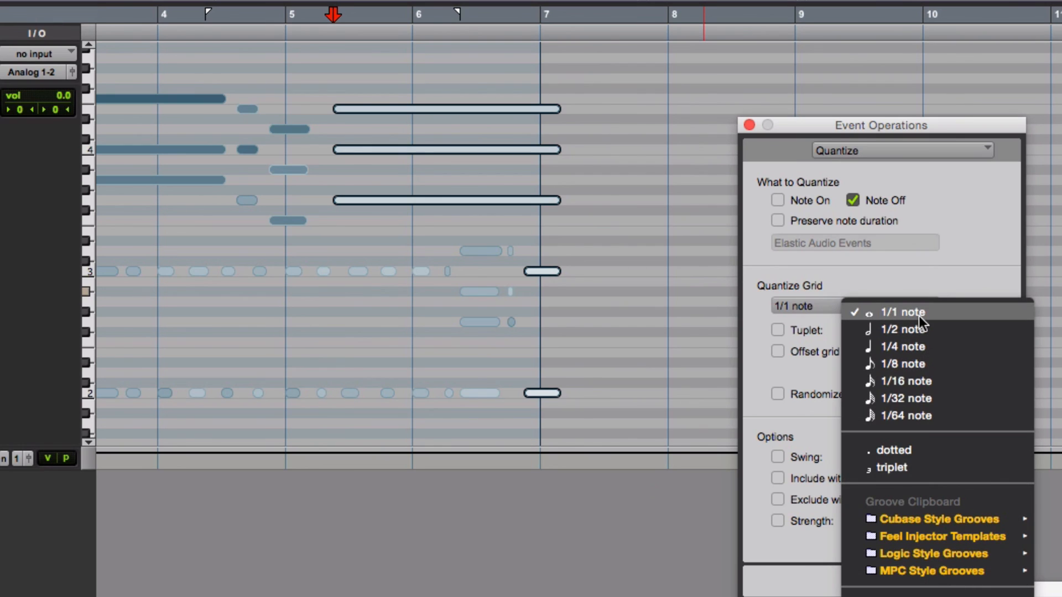
left_click(903, 312)
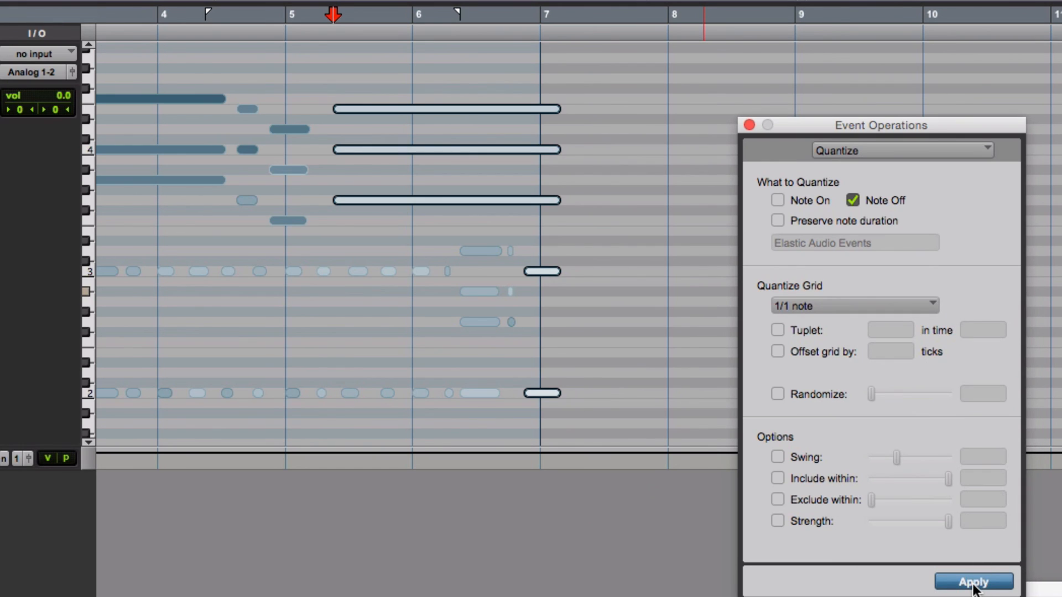
left_click(973, 581)
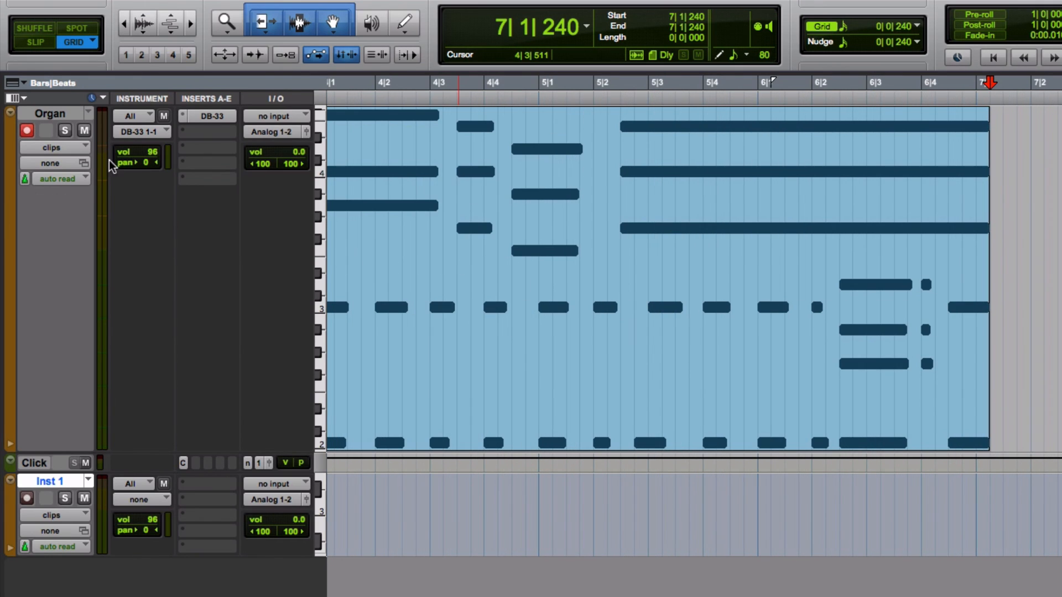
Switch the Organ track to Notes view and inspect notes near bar 6 and bar 4
left_click(51, 148)
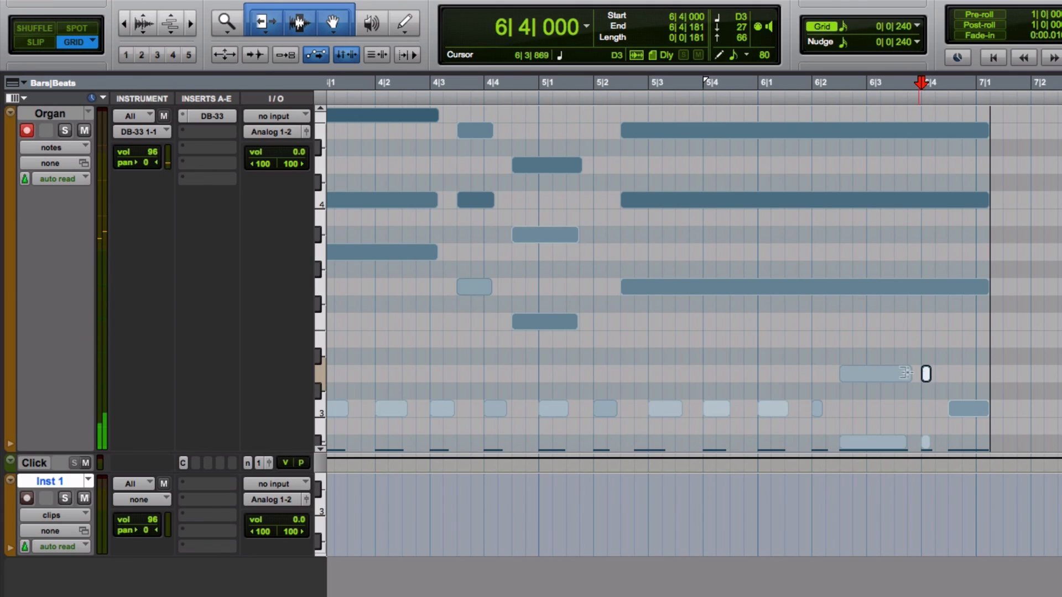
left_click(873, 374)
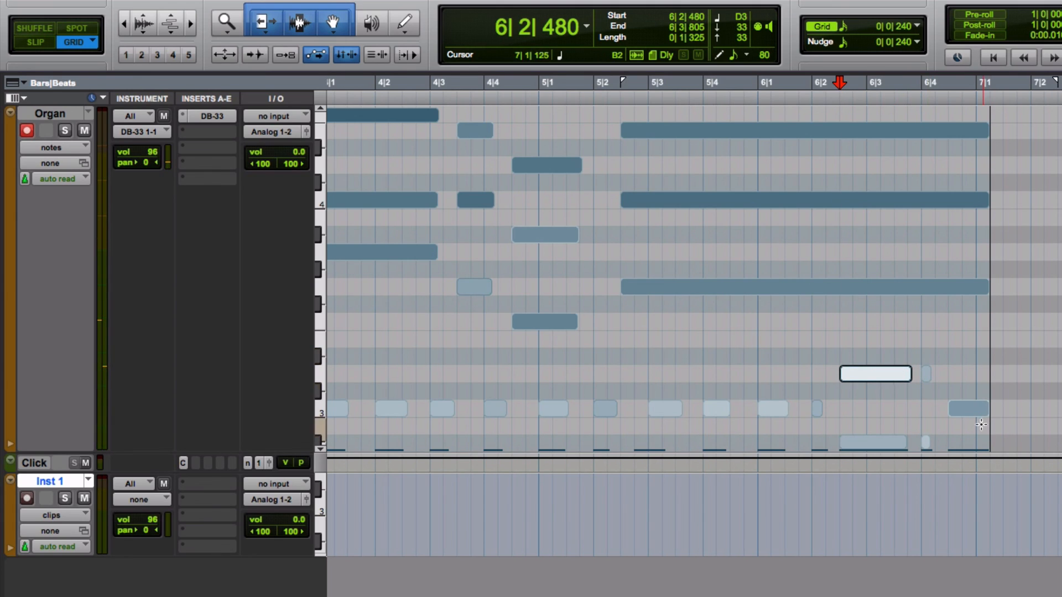
left_click(687, 359)
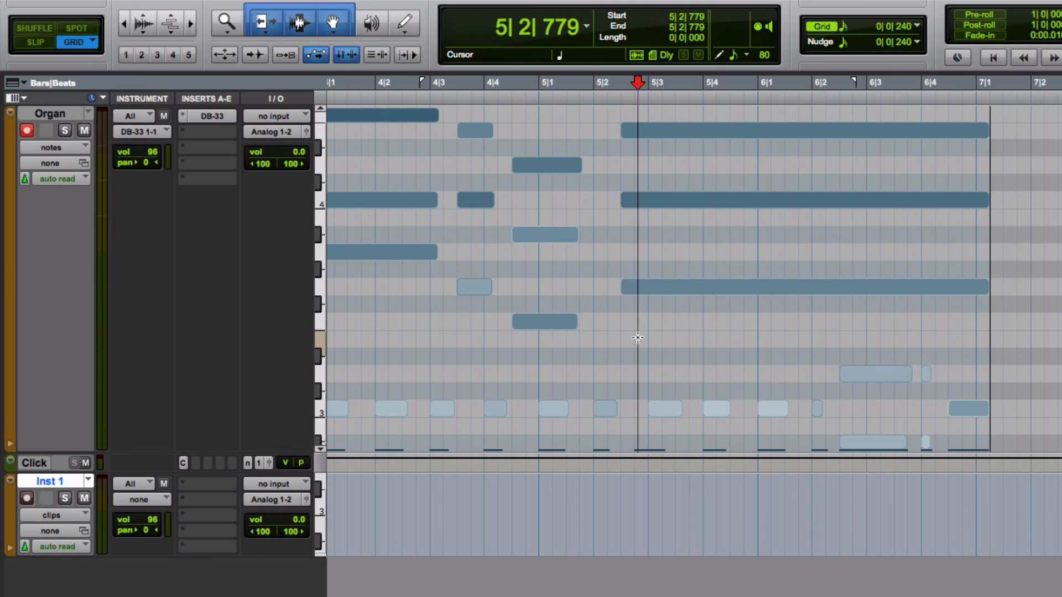
left_click_drag(637, 335, 928, 419)
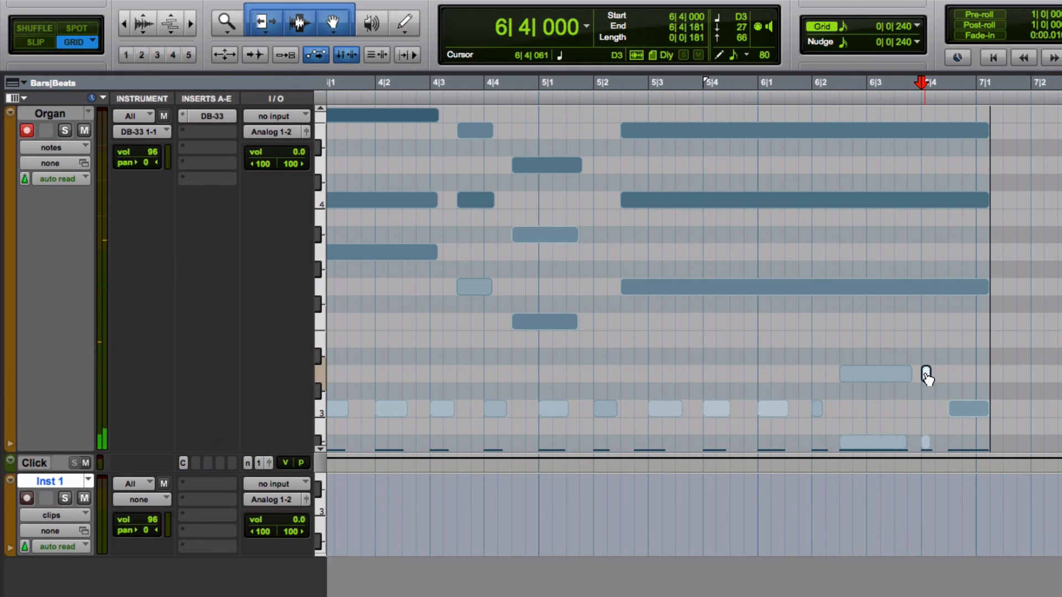
left_click(874, 373)
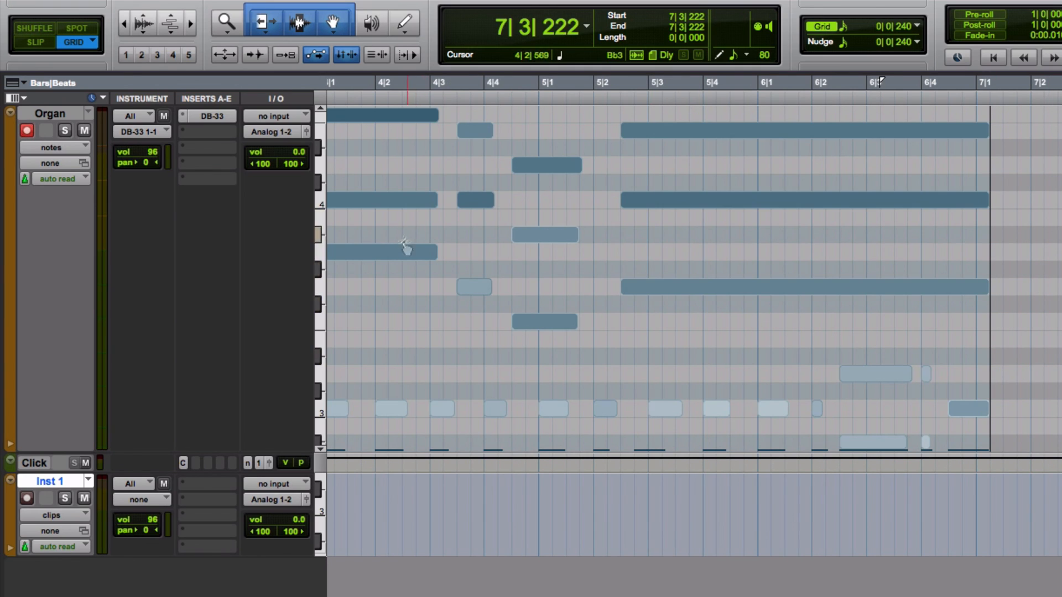
left_click(379, 199)
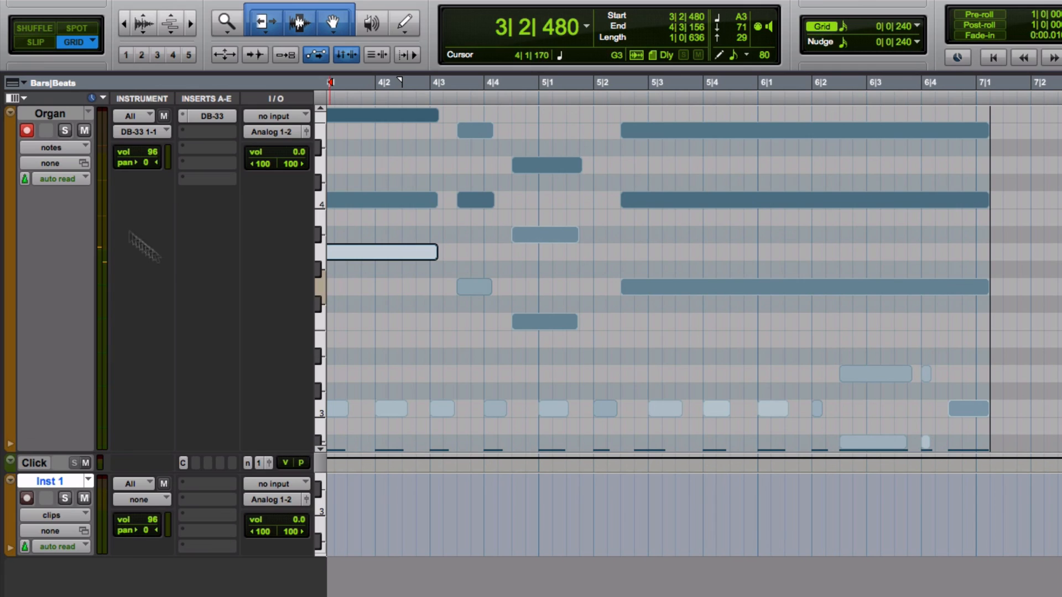
mouse_move(196, 328)
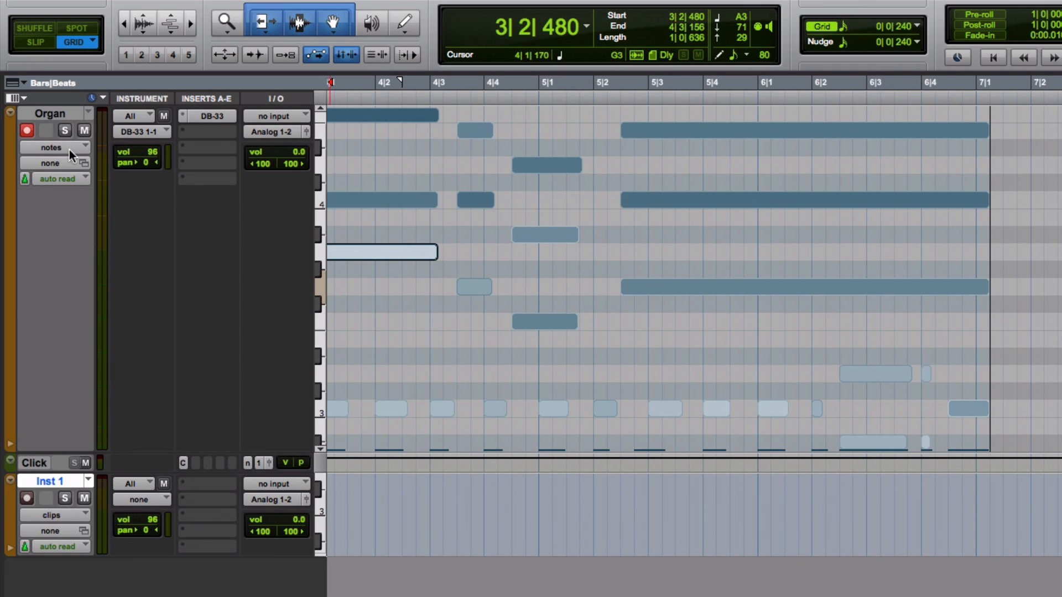
mouse_move(51, 147)
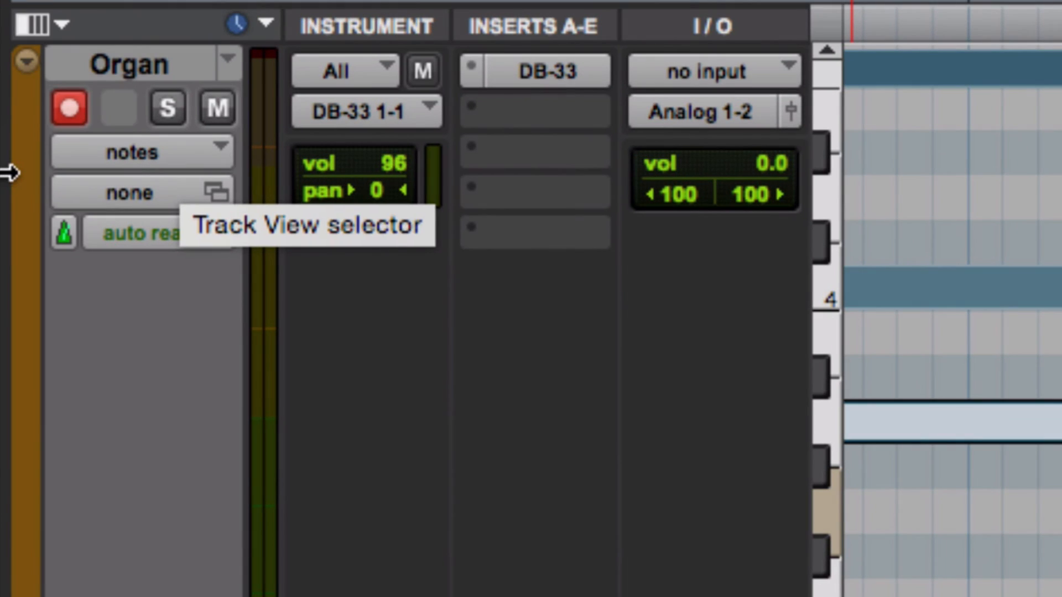
mouse_move(193, 166)
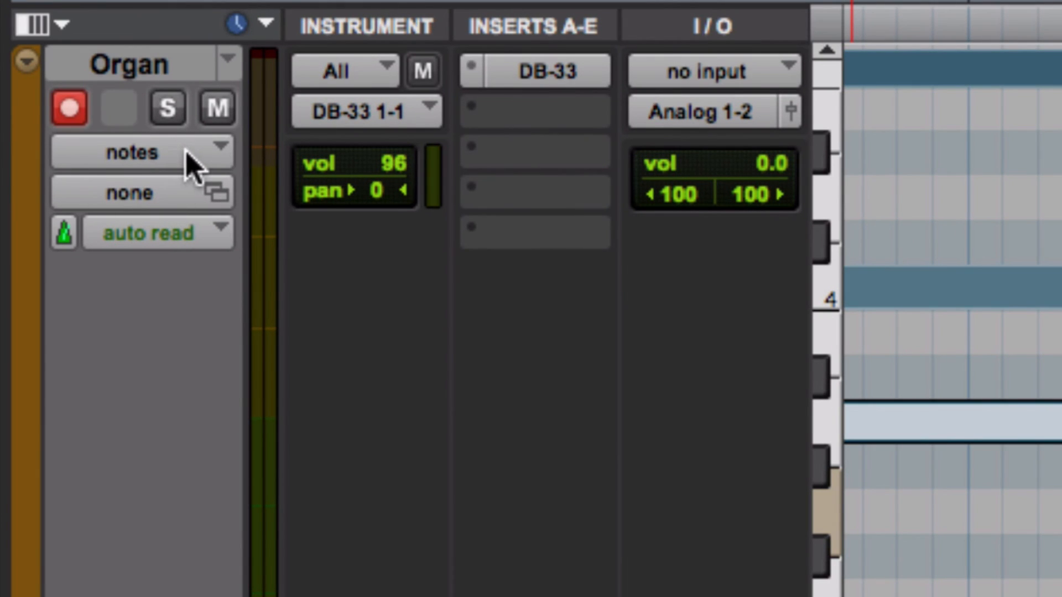
Set the Organ track view to Velocity to show velocity stalks
left_click(115, 151)
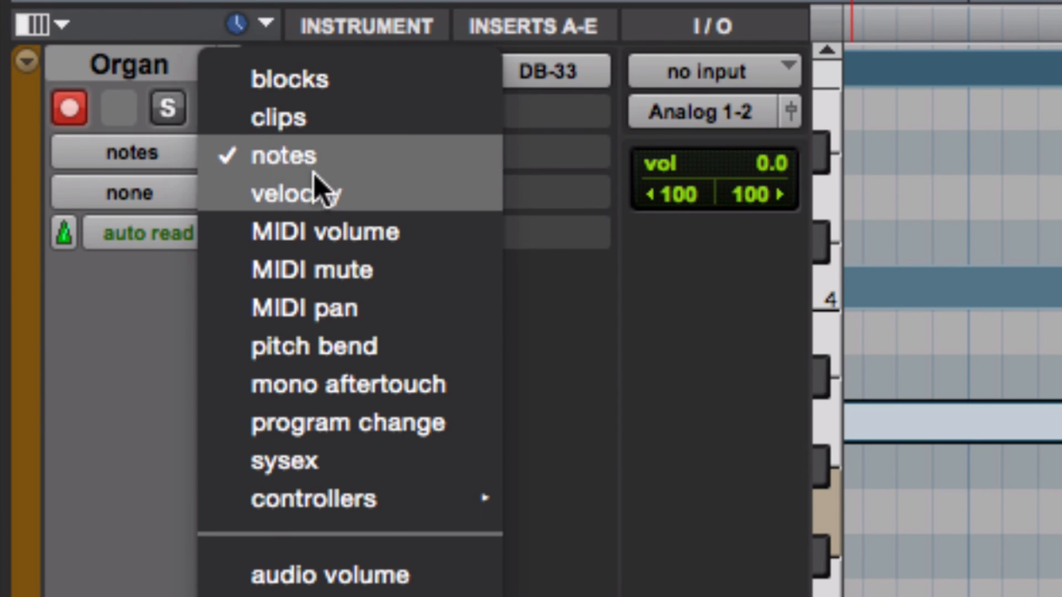
left_click(298, 192)
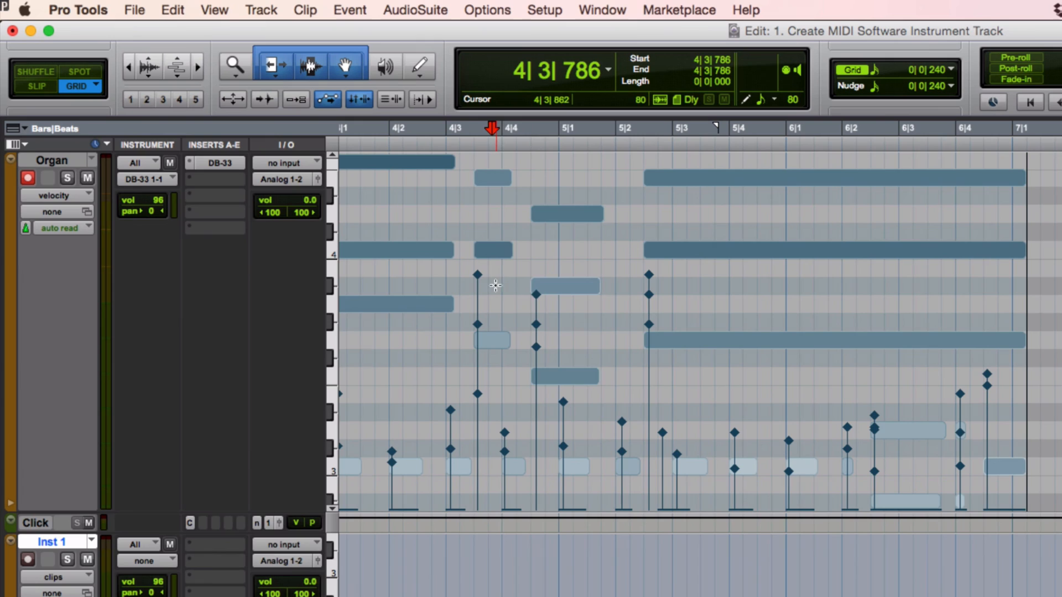
left_click(492, 250)
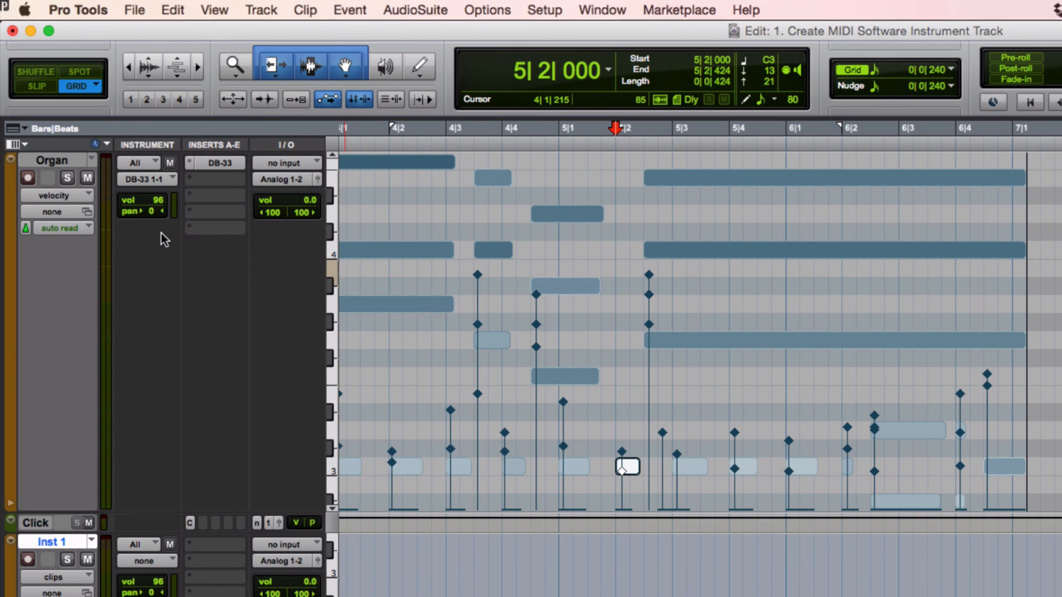
mouse_move(184, 184)
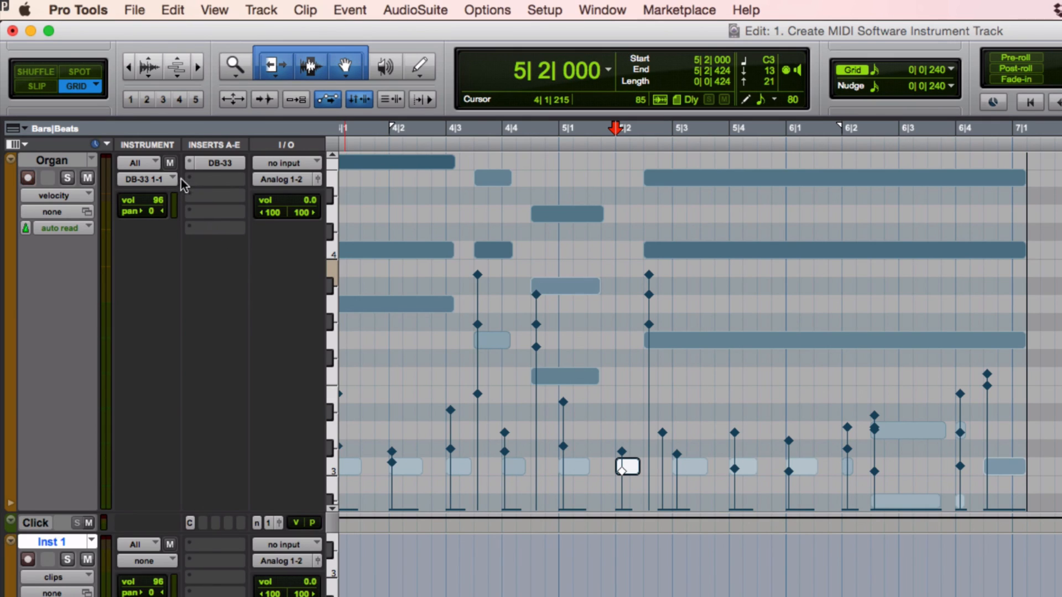
Replace the Organ track's DB-33 insert with the Pianoteq 5 STAGE instrument
left_click(171, 179)
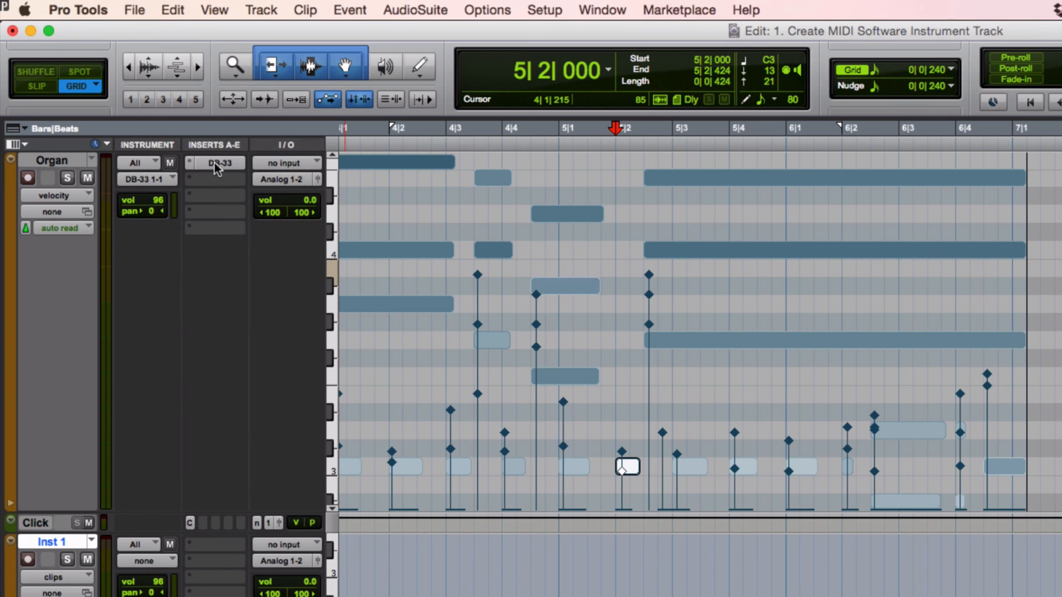
left_click(215, 163)
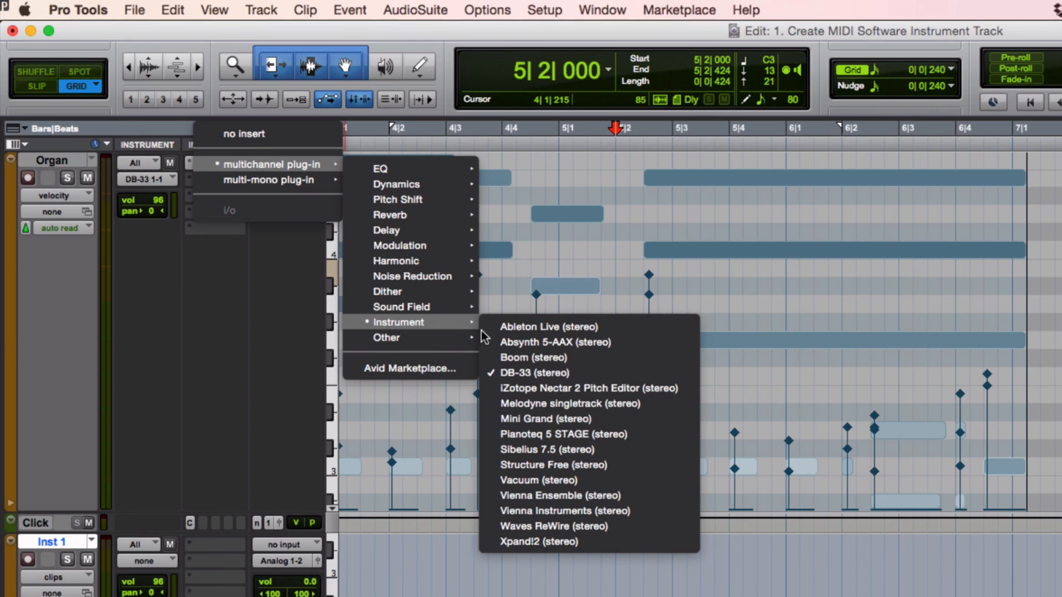
mouse_move(588, 434)
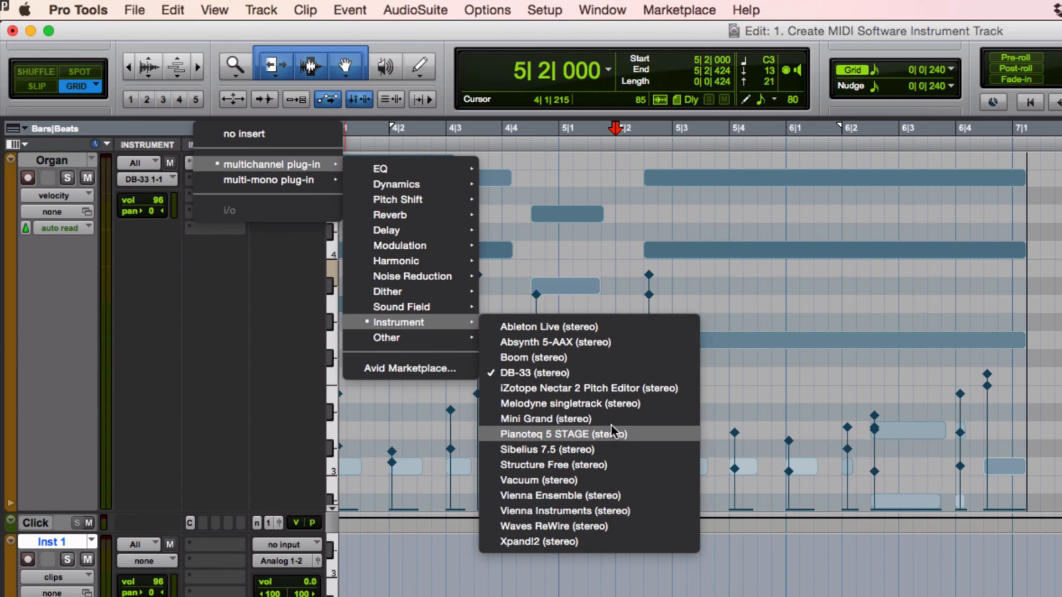
left_click(546, 434)
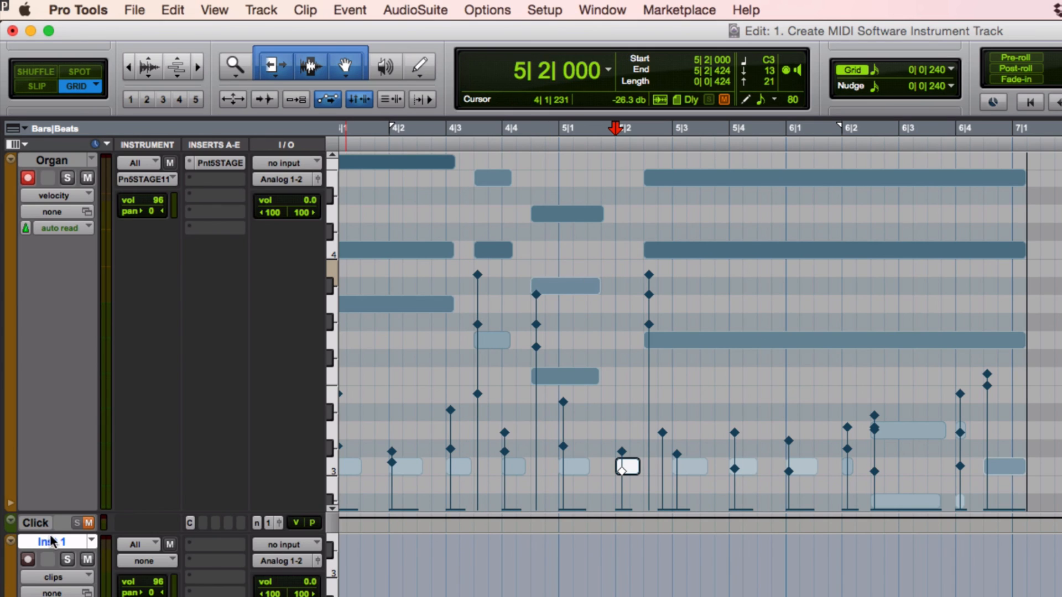
right_click(51, 542)
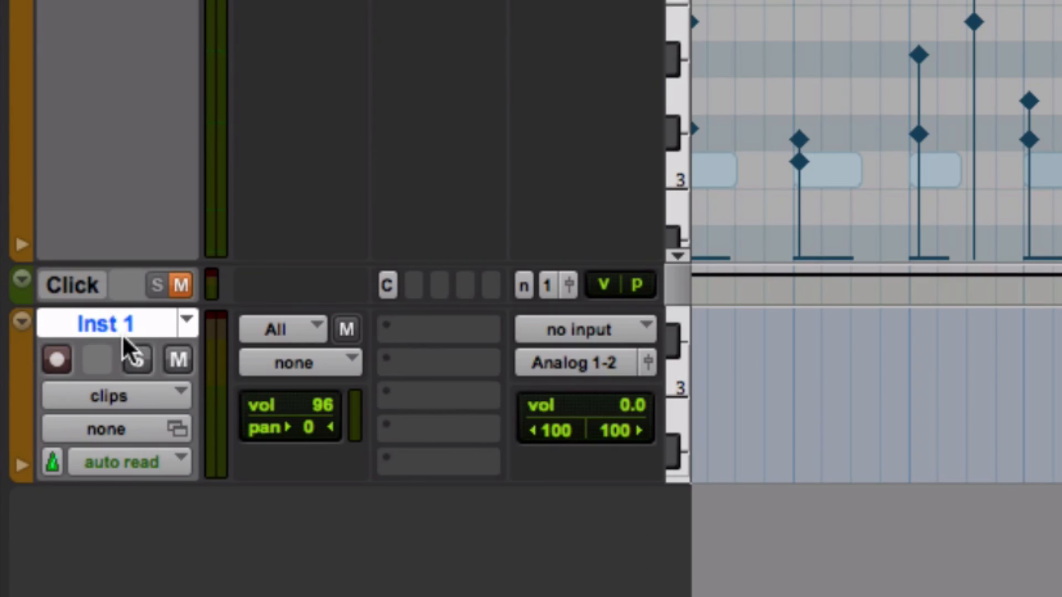
right_click(105, 323)
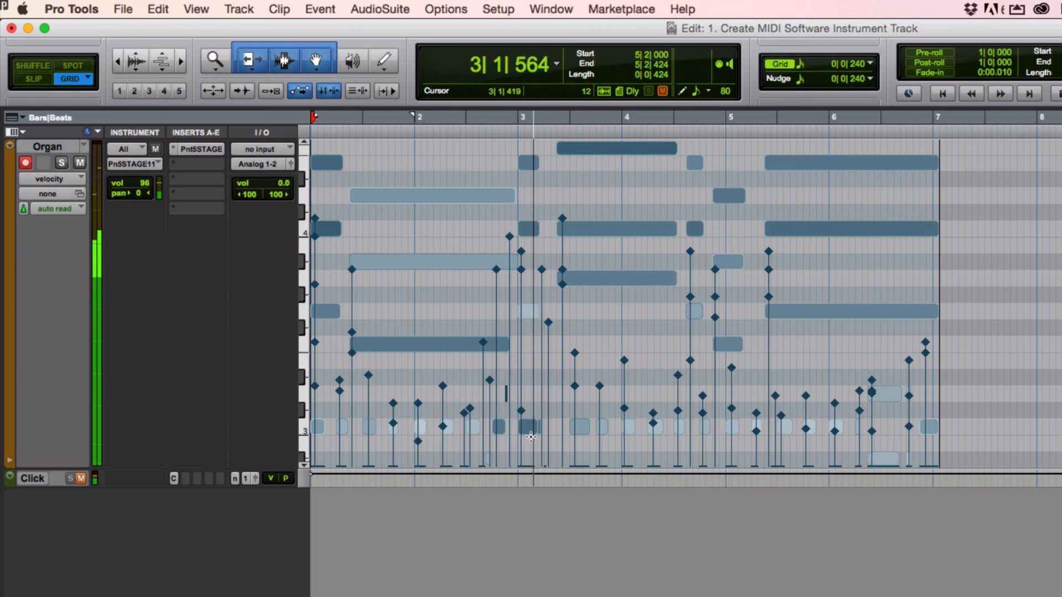
Drag individual Organ velocity stems around bars 5 and 6 up or down
left_click(590, 434)
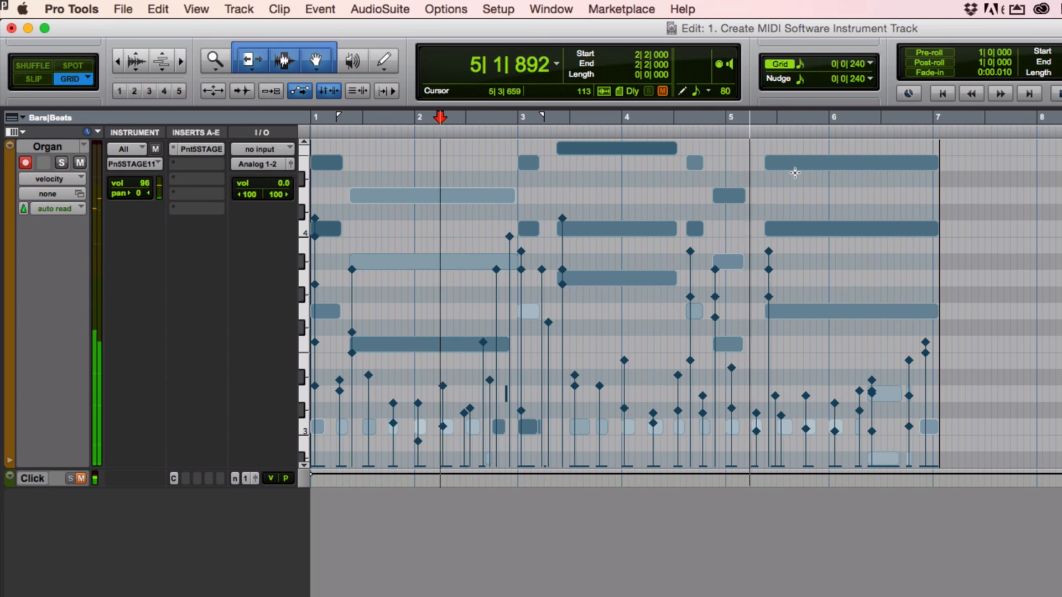
left_click(851, 162)
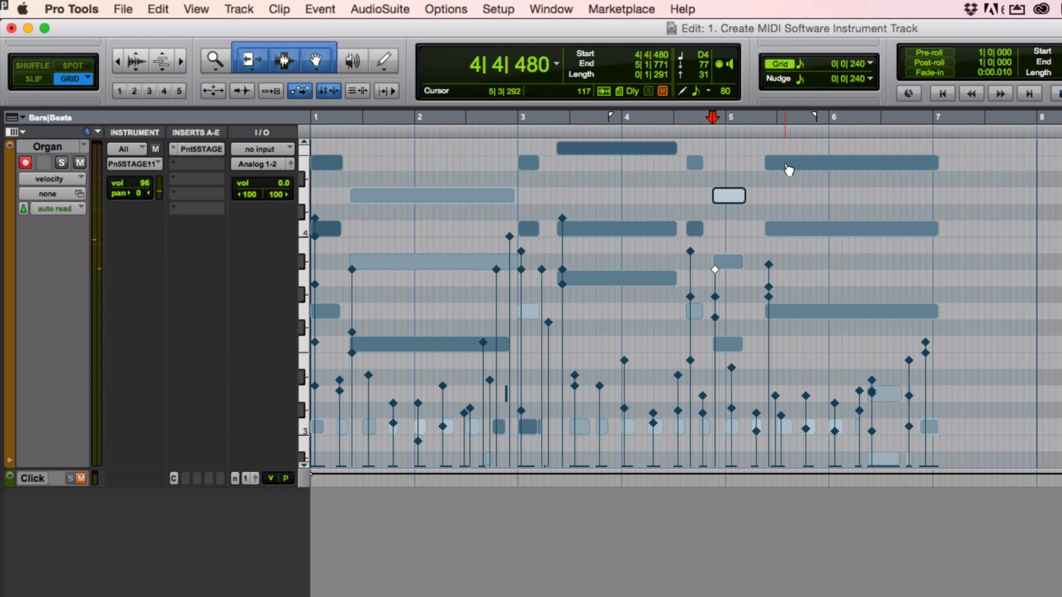
left_click(850, 162)
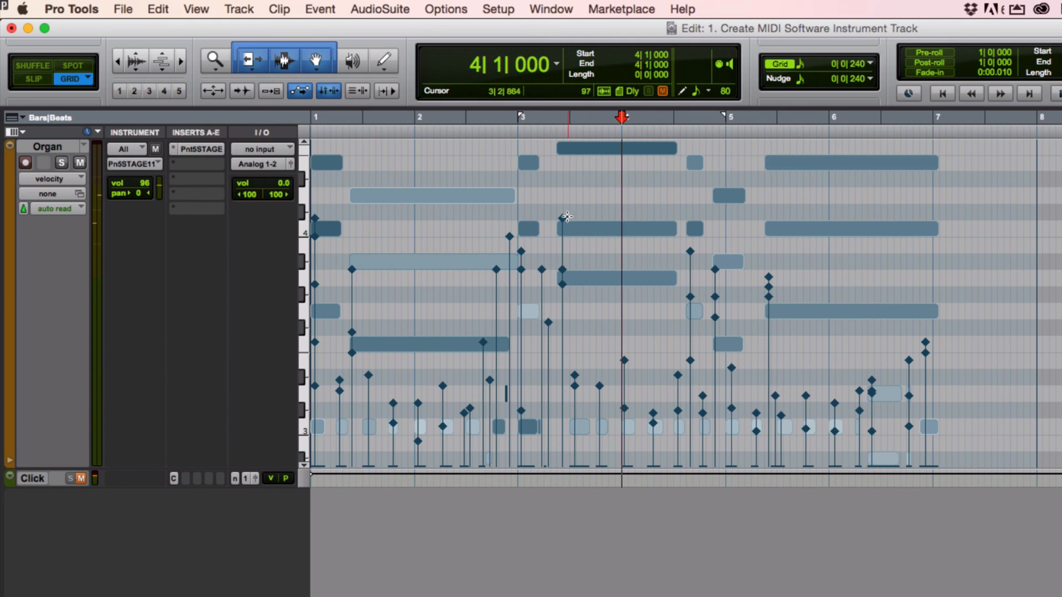
left_click(614, 229)
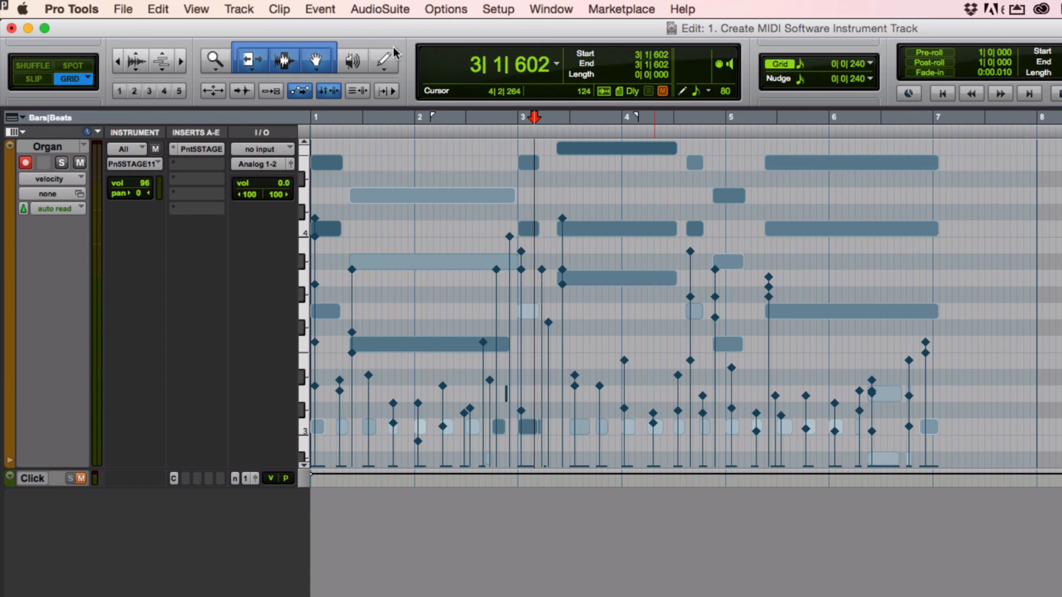
left_click(383, 60)
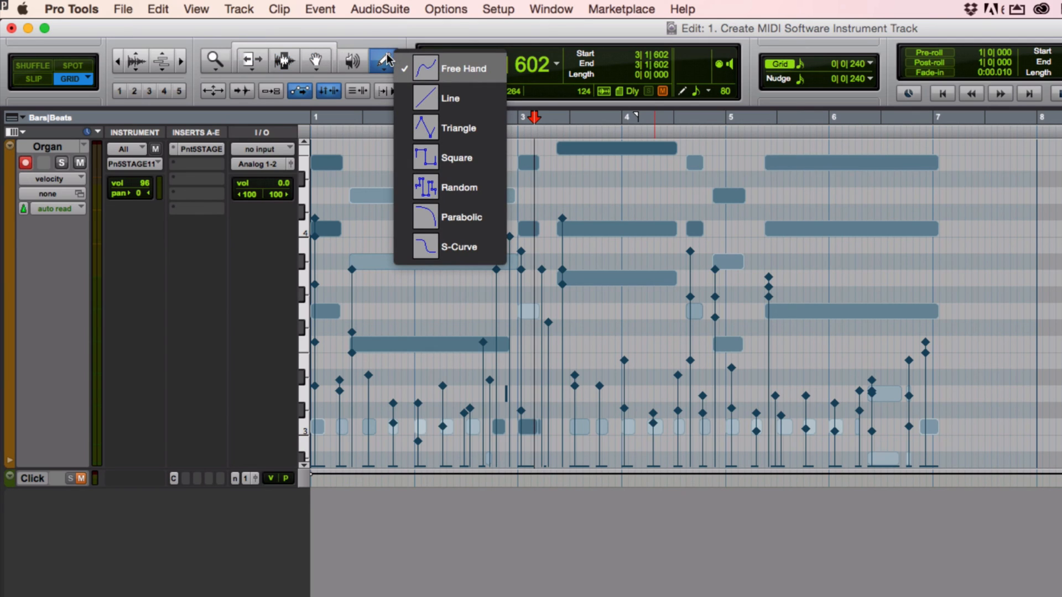
left_click(464, 68)
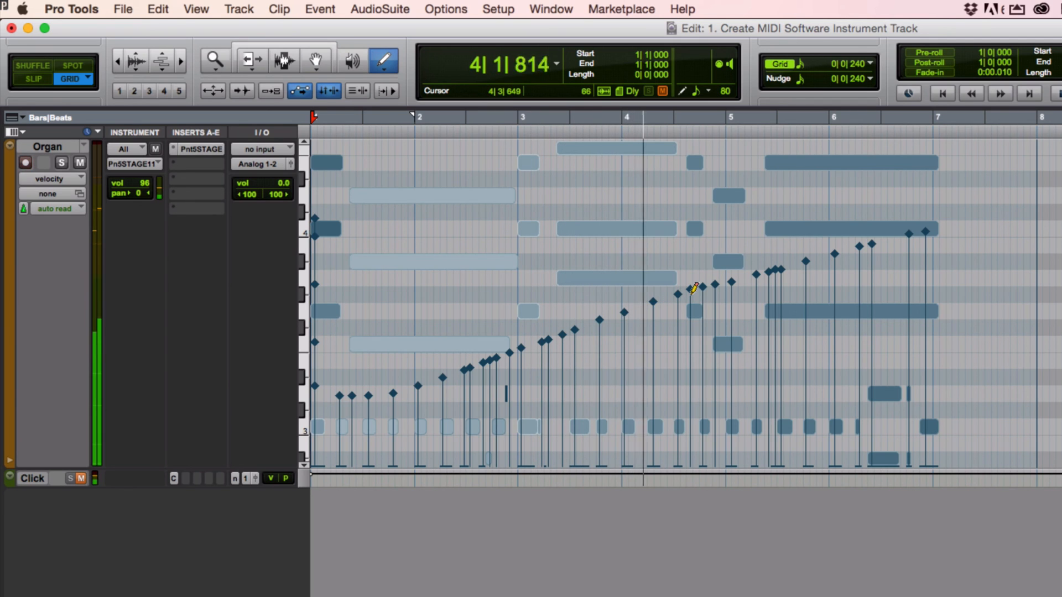
mouse_move(830, 260)
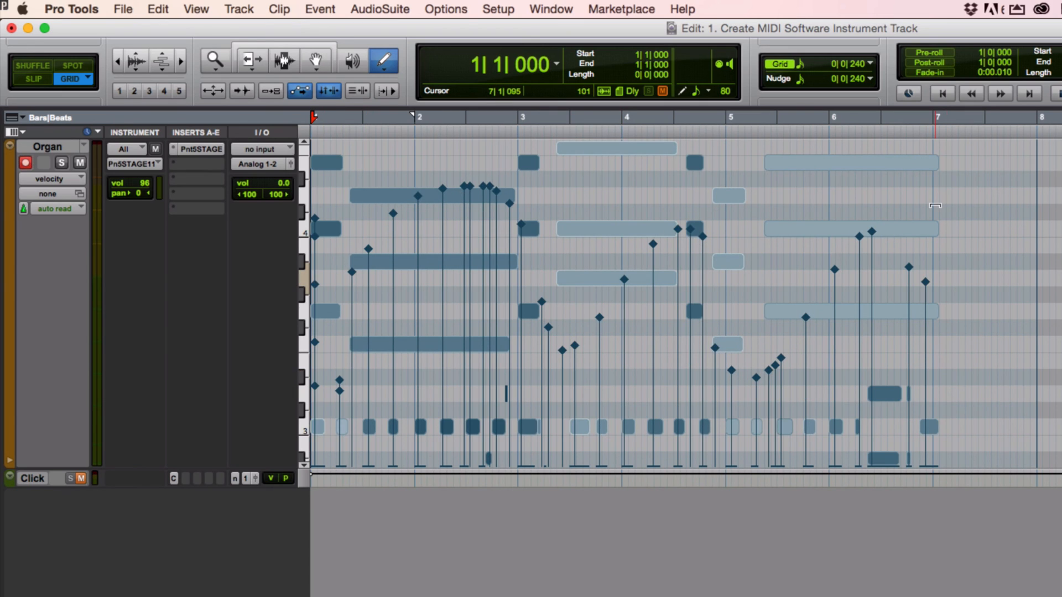
left_click(157, 9)
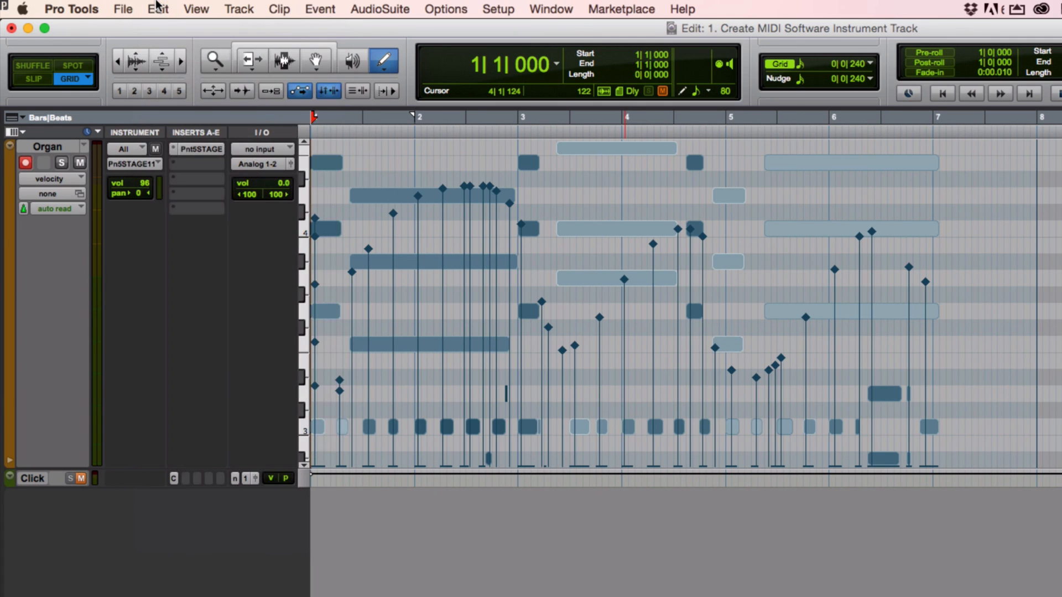
left_click(383, 60)
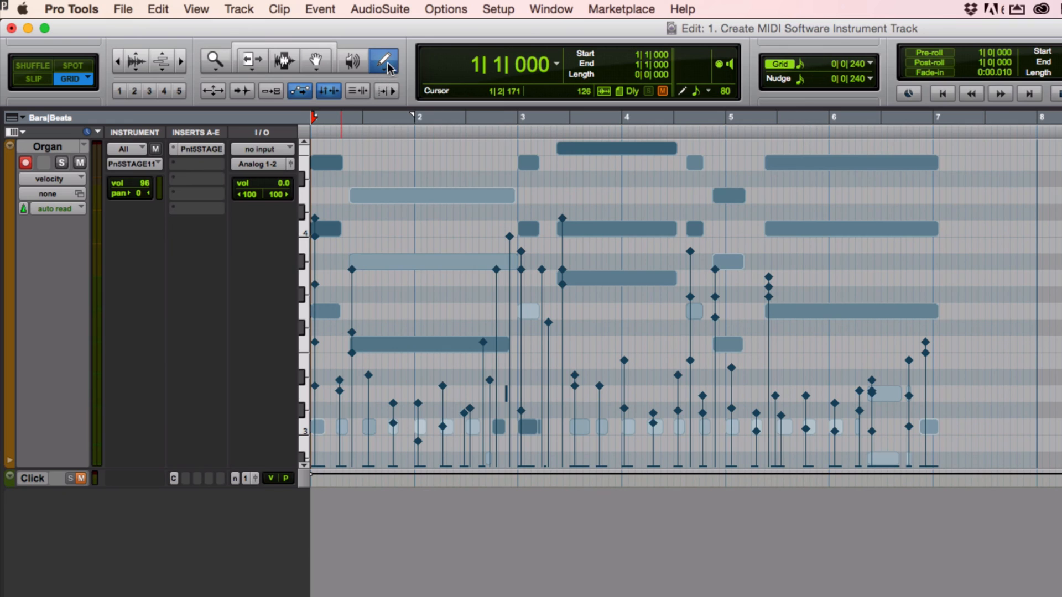
Set the Pencil tool's drawing shape to Line
left_click(383, 60)
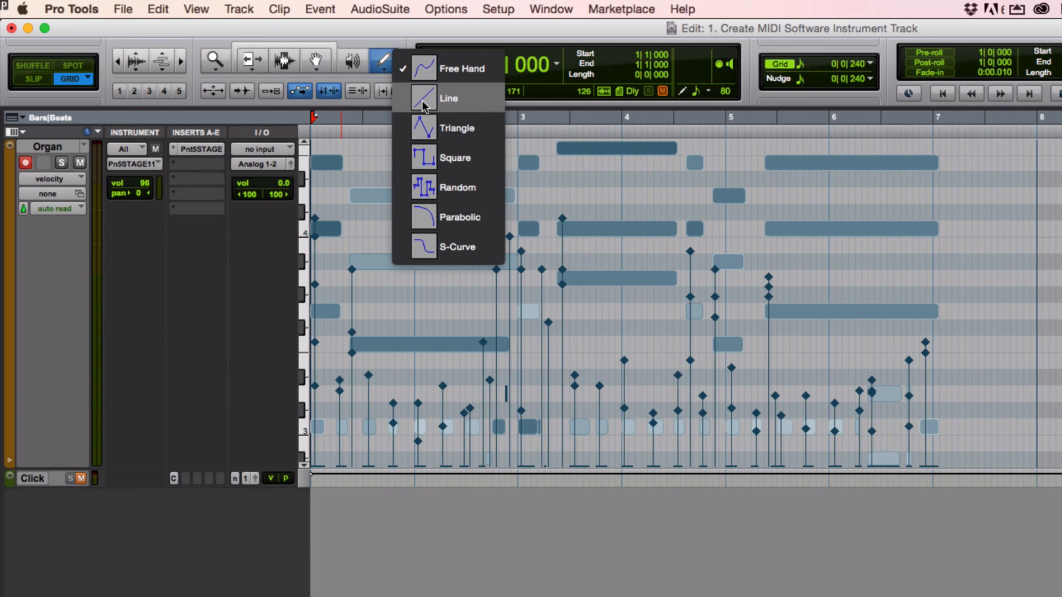
left_click(449, 99)
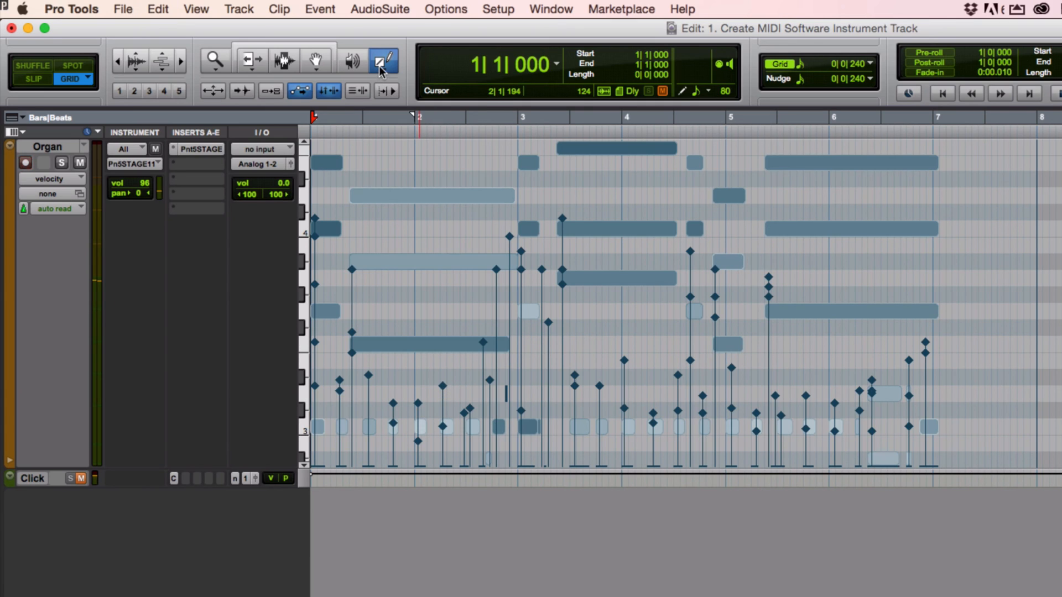
left_click(382, 61)
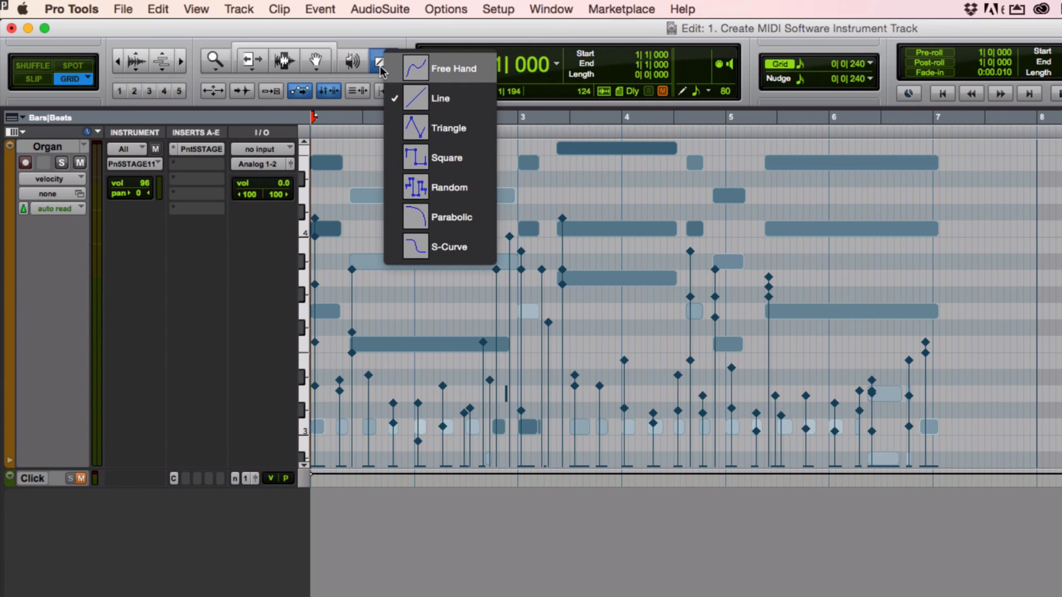
mouse_move(449, 128)
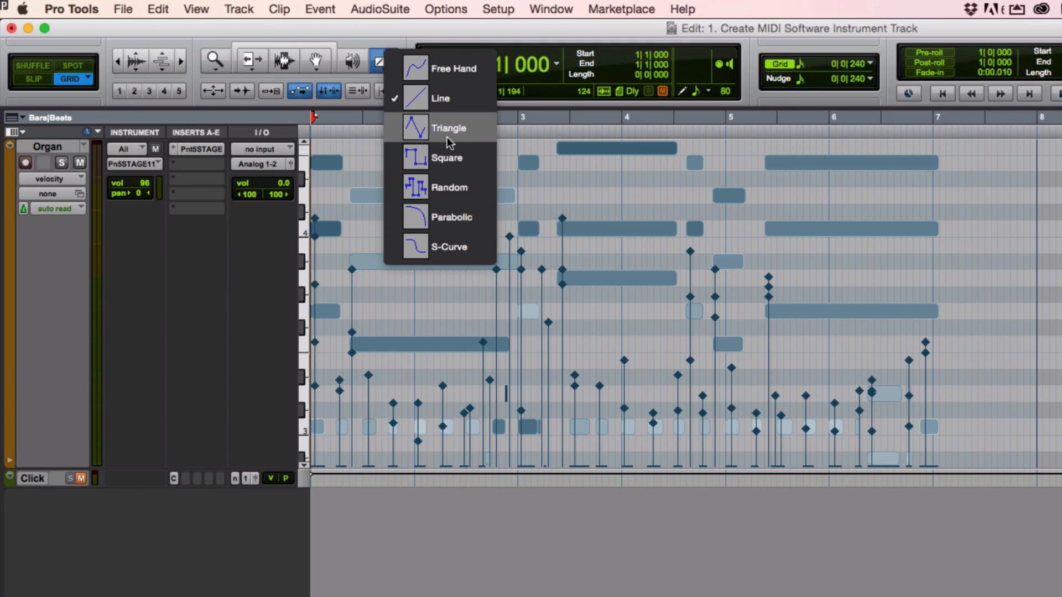
left_click(414, 98)
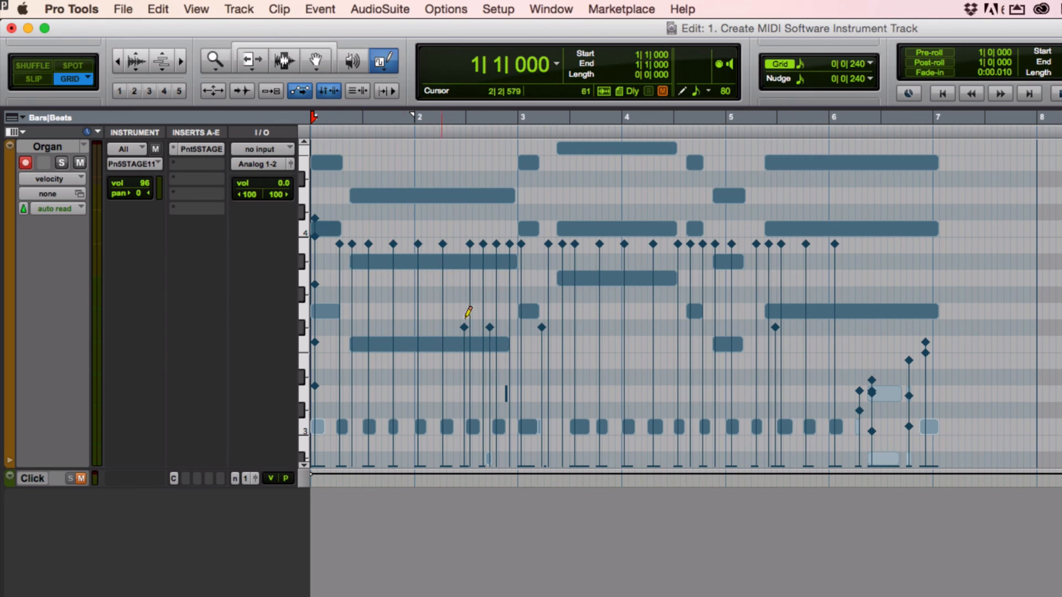
mouse_move(936, 295)
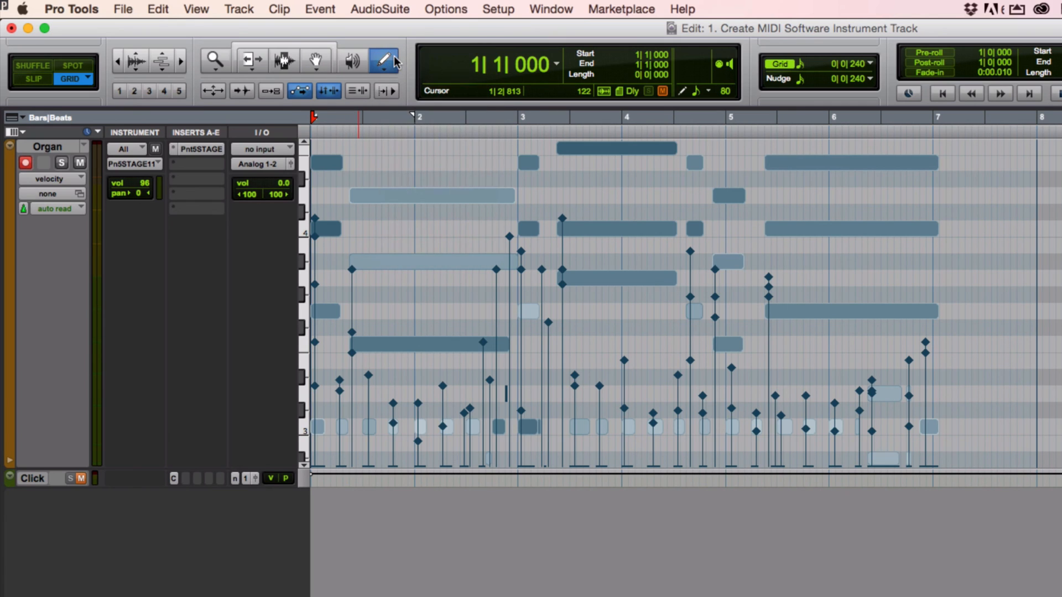
Return to the Grabber tool and select all MIDI notes on the Organ track
left_click(315, 60)
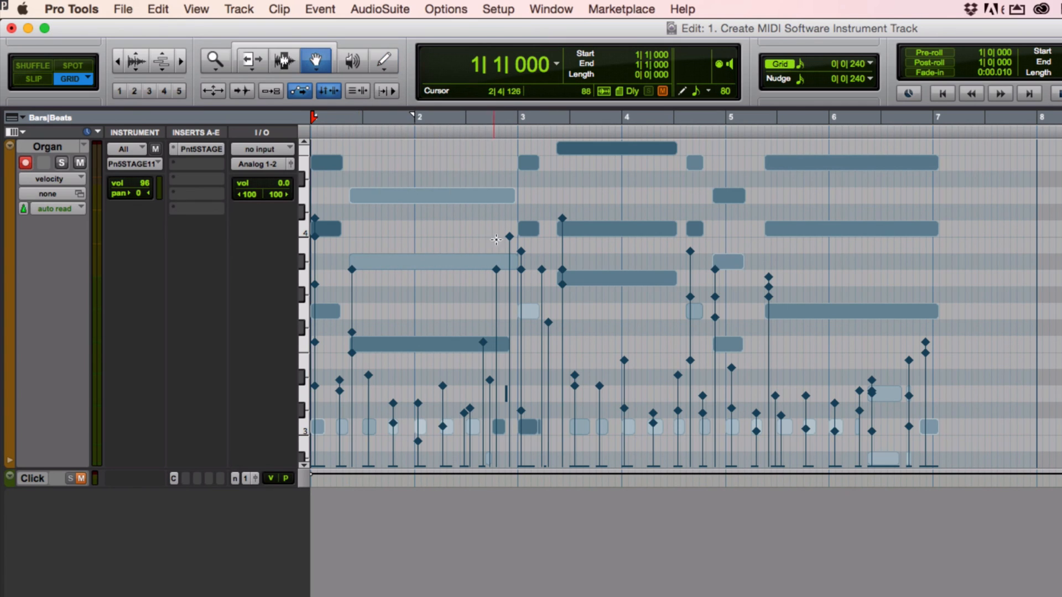
left_click(432, 195)
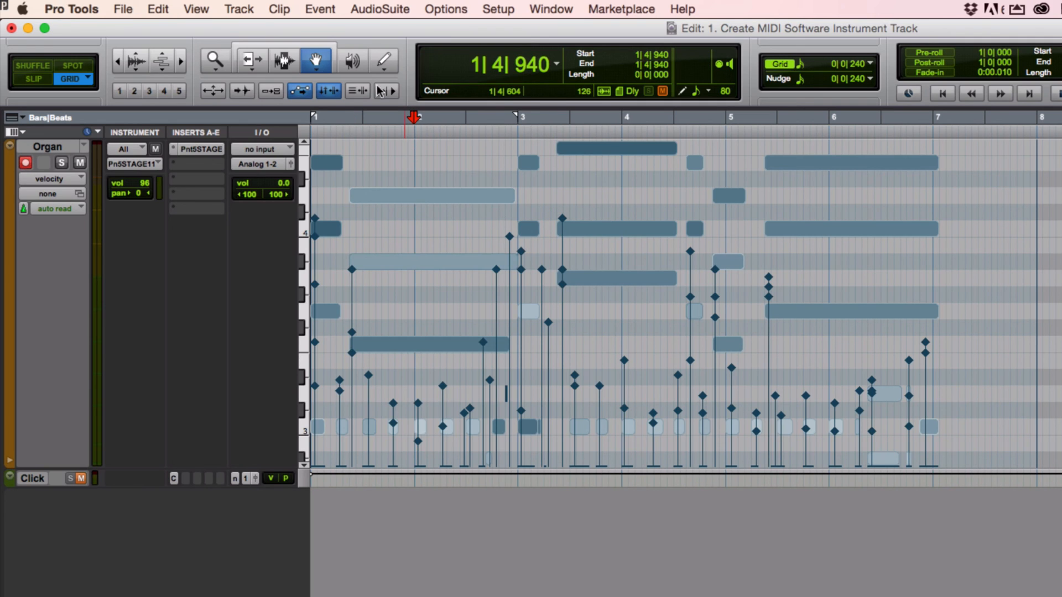
left_click(383, 60)
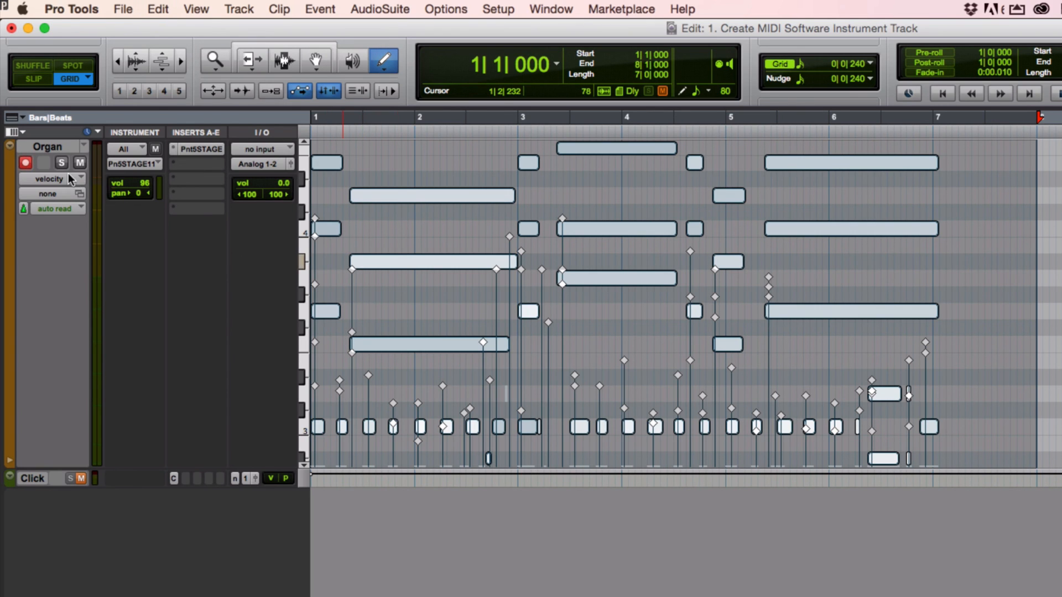
left_click(48, 179)
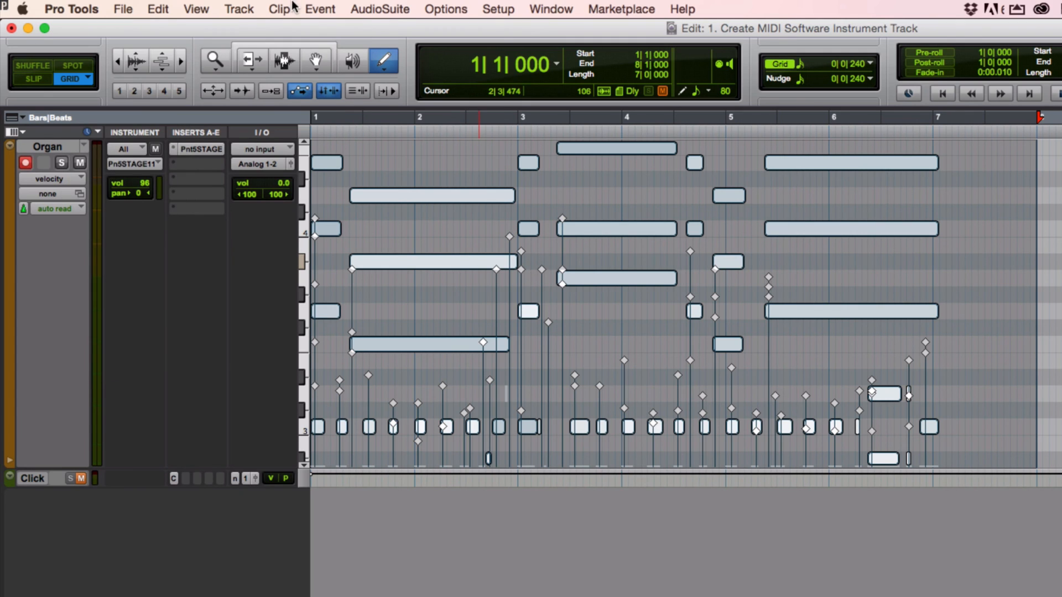
Open Event Operations' Change Velocity window and move it off the notes
left_click(319, 9)
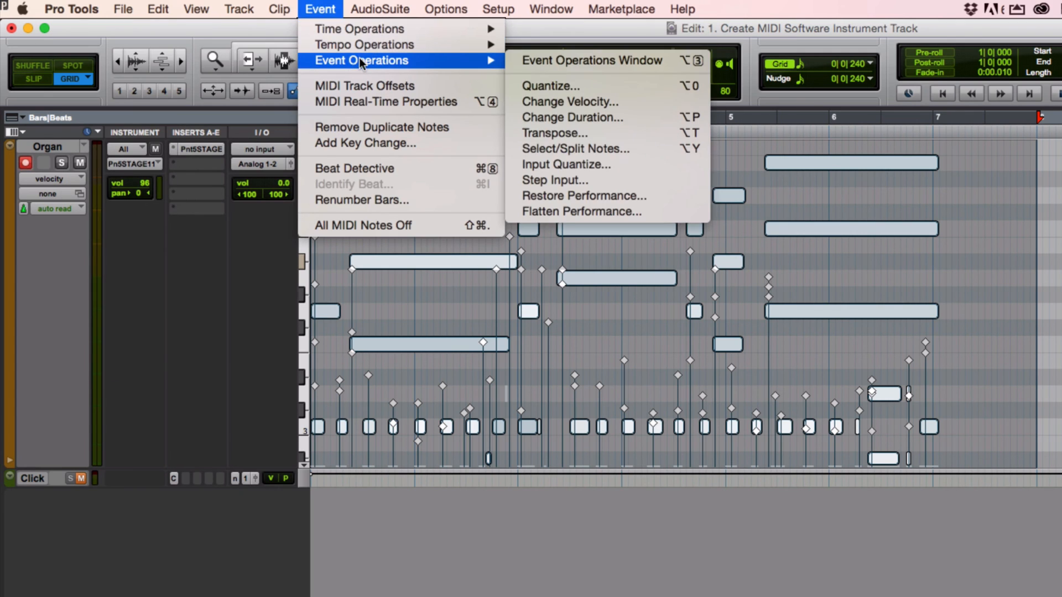
mouse_move(570, 102)
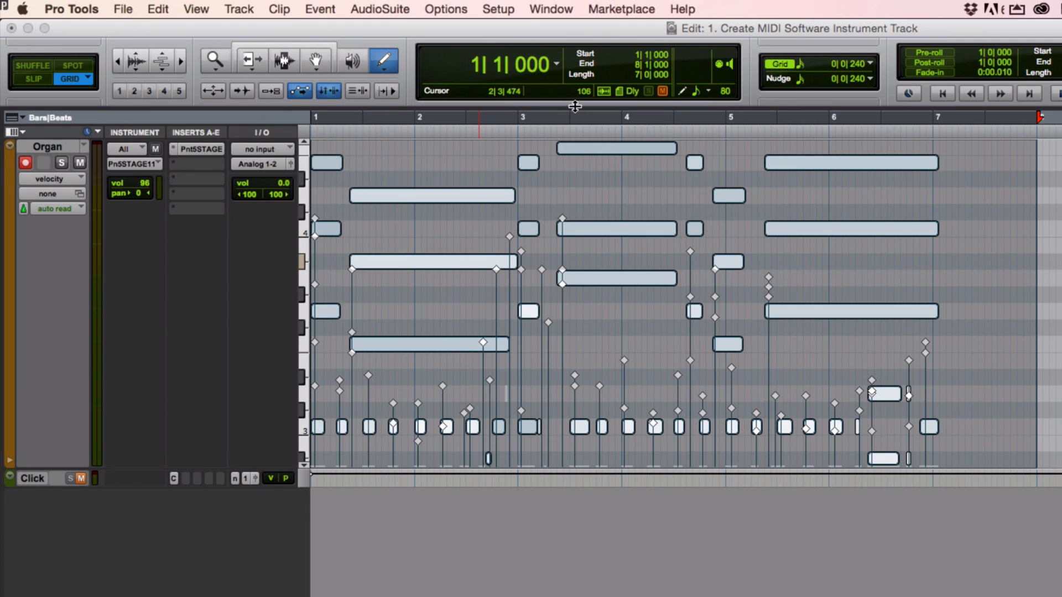
left_click(316, 9)
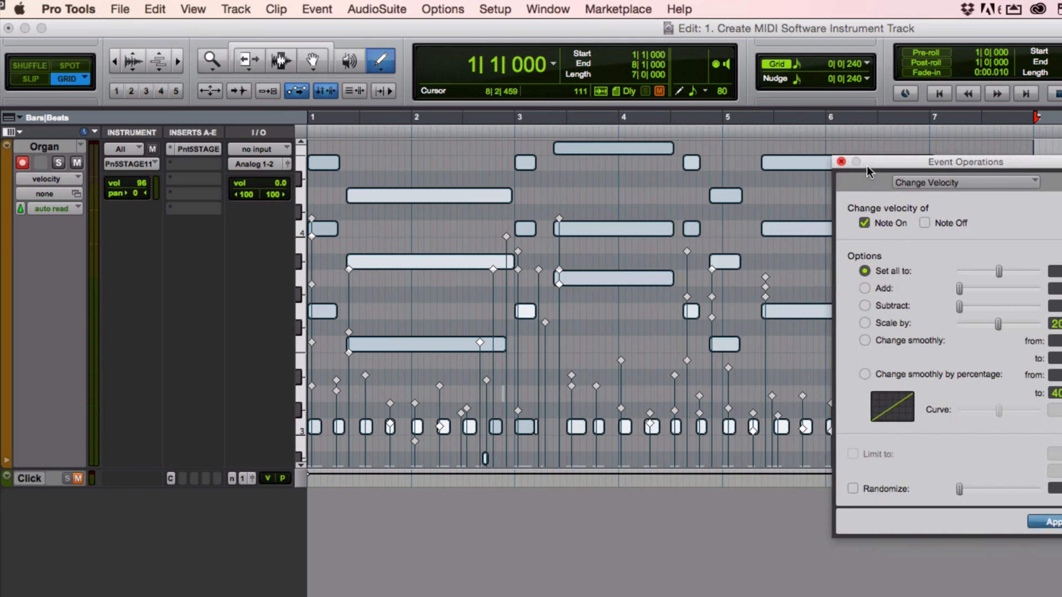
left_click_drag(965, 161, 623, 126)
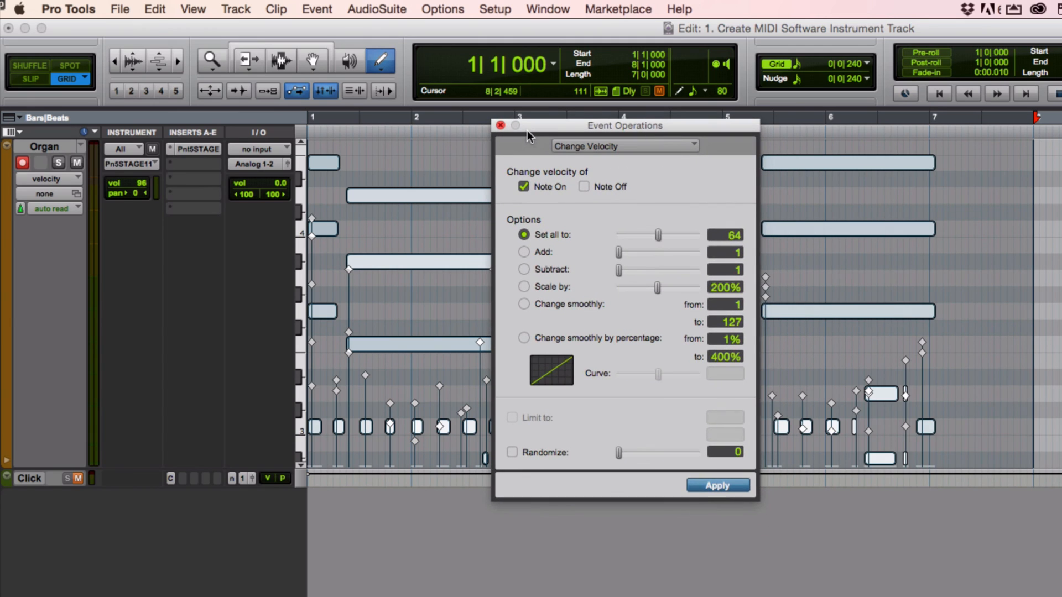
left_click_drag(624, 126, 902, 107)
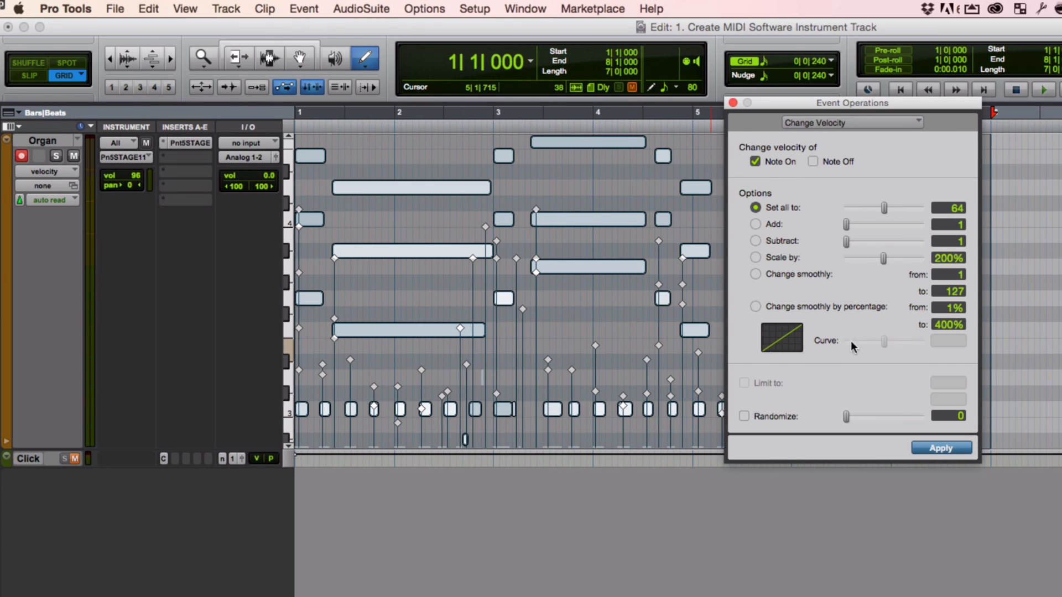
mouse_move(767, 232)
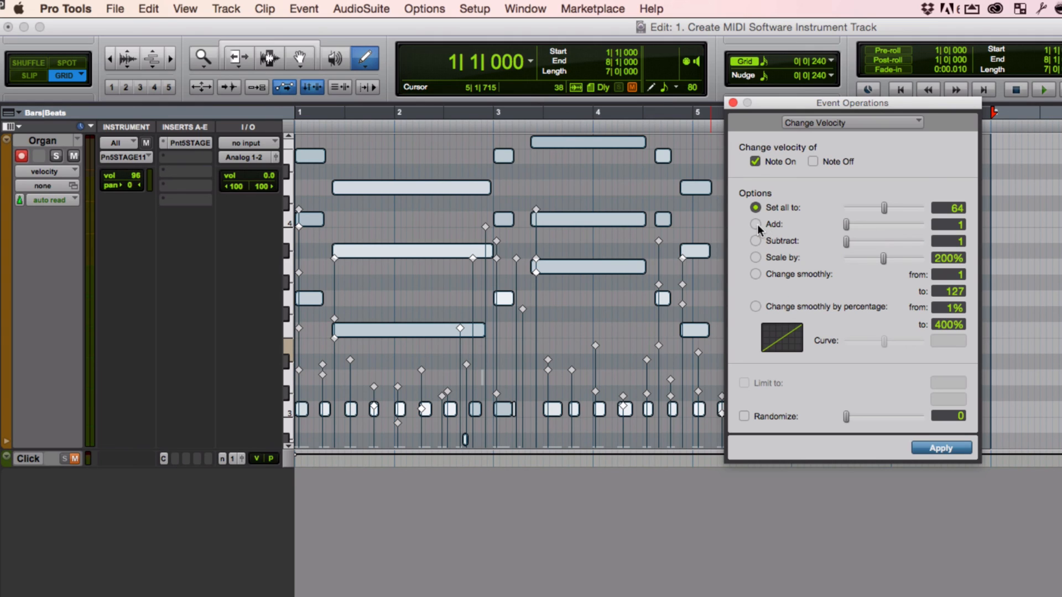
Apply a 118% Scale by velocity change to the Organ notes, then undo it
left_click(755, 224)
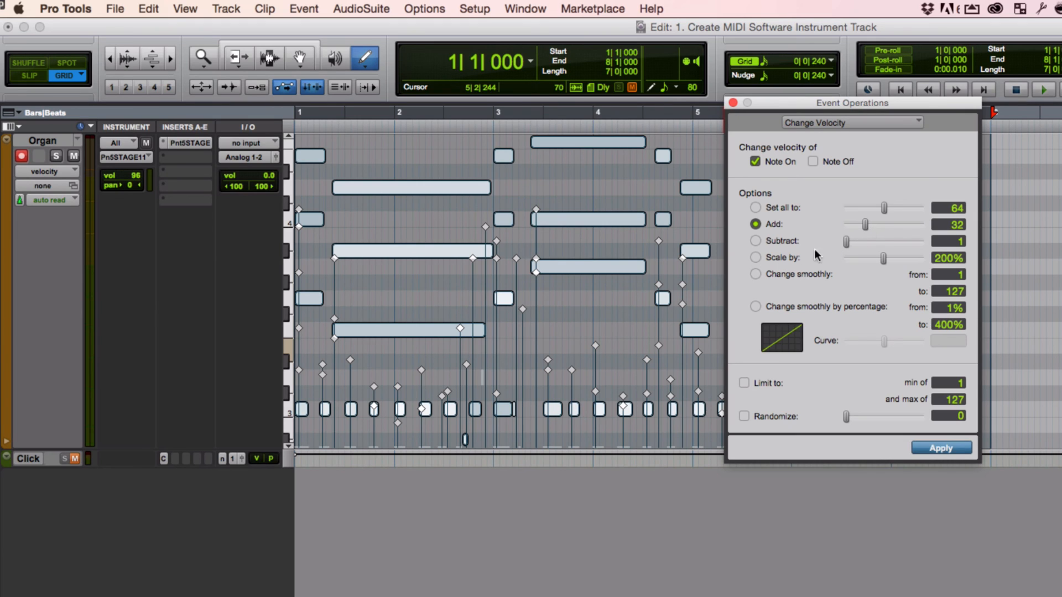
mouse_move(893, 265)
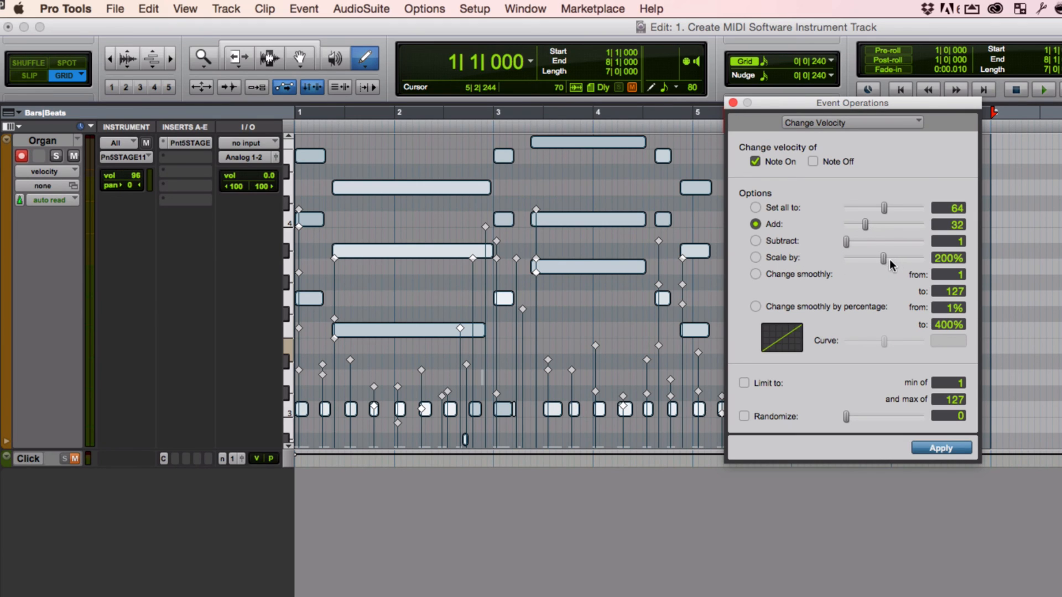
left_click(756, 257)
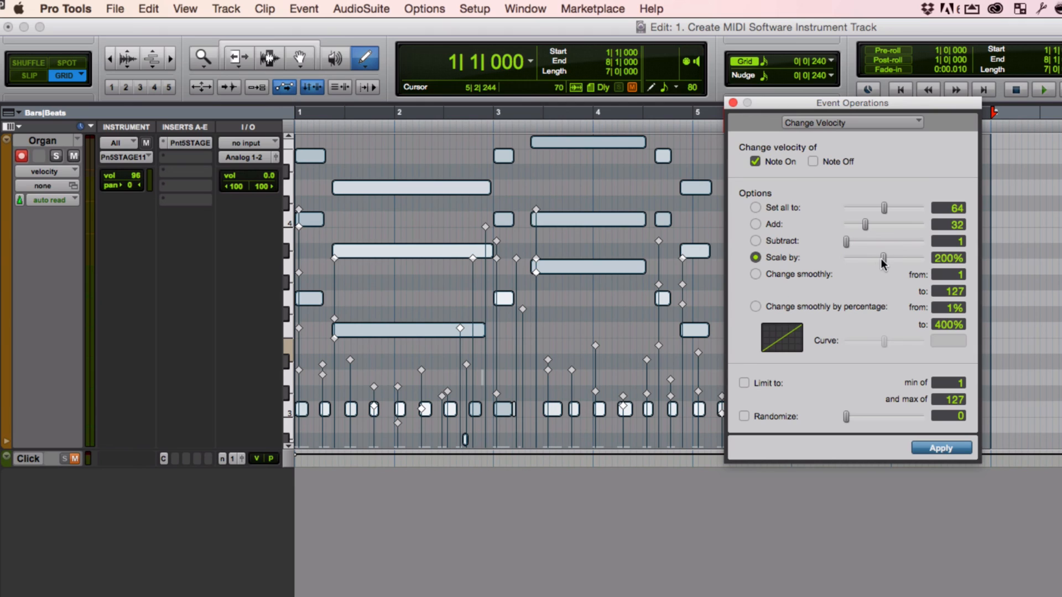
left_click_drag(883, 258, 866, 258)
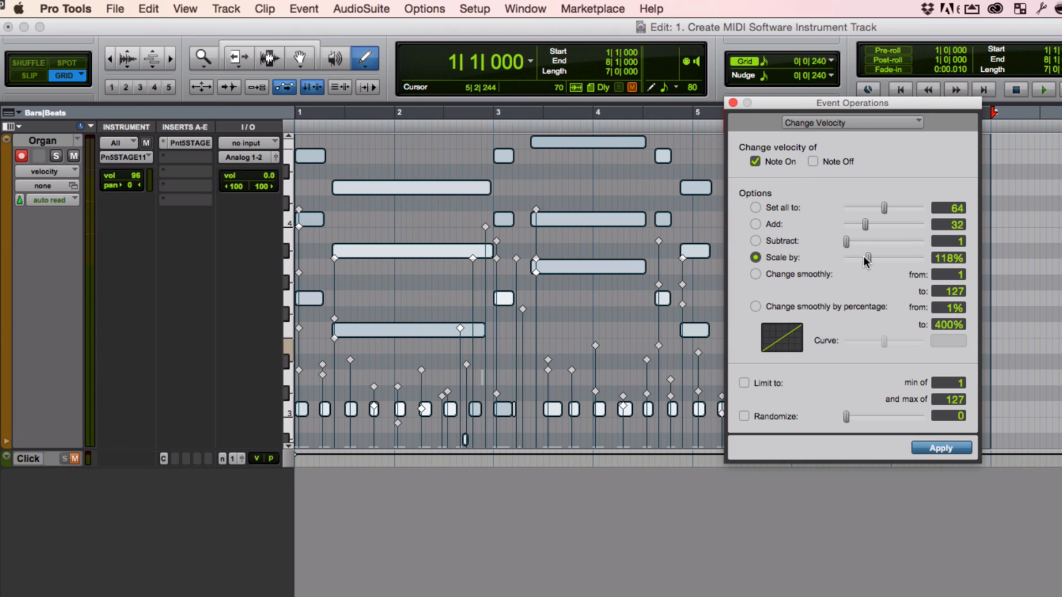
mouse_move(941, 444)
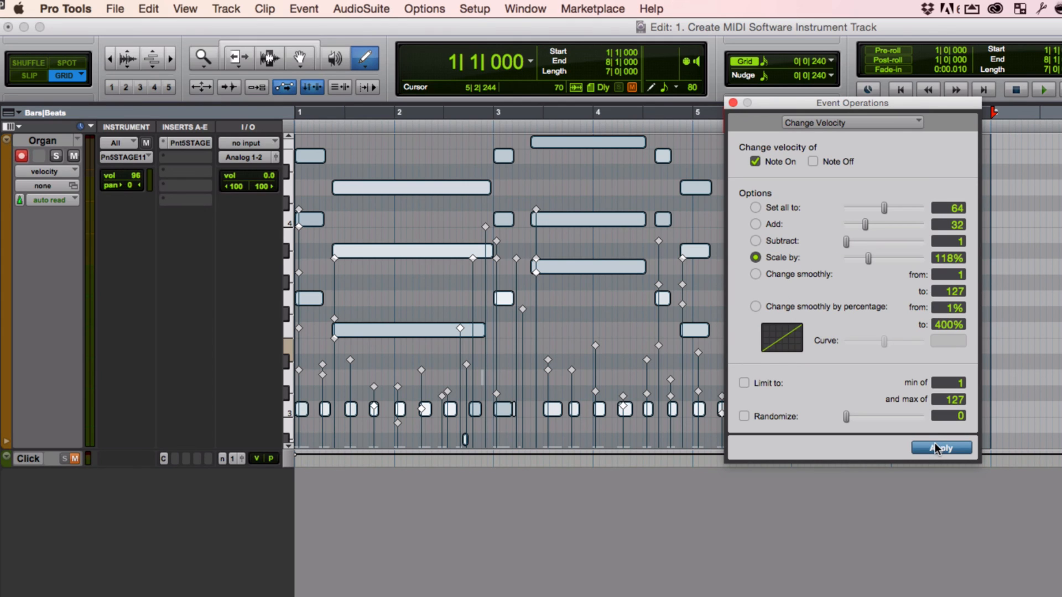
left_click(940, 447)
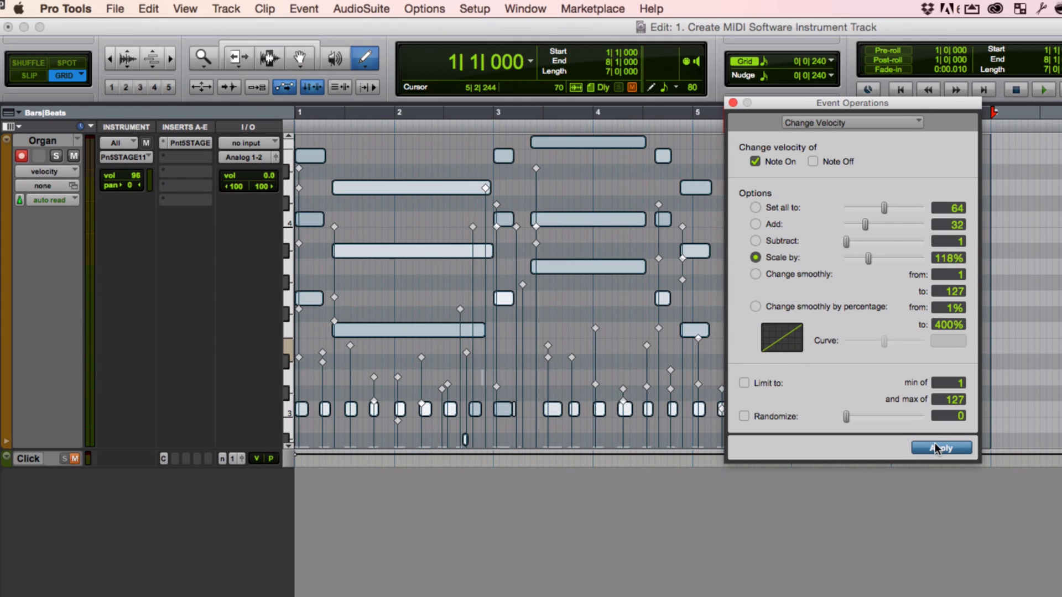
left_click(940, 447)
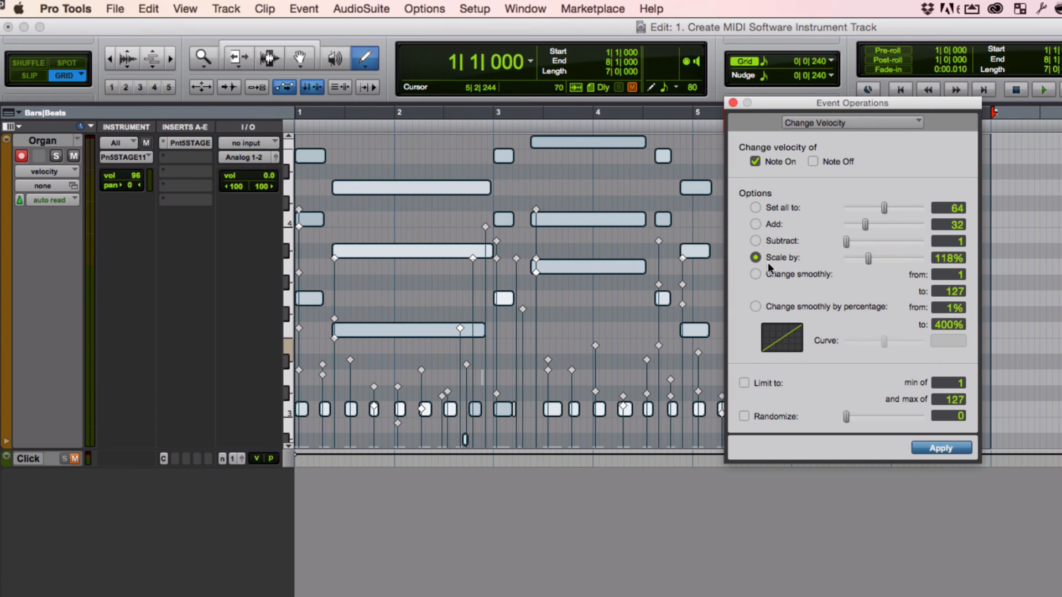
left_click(755, 274)
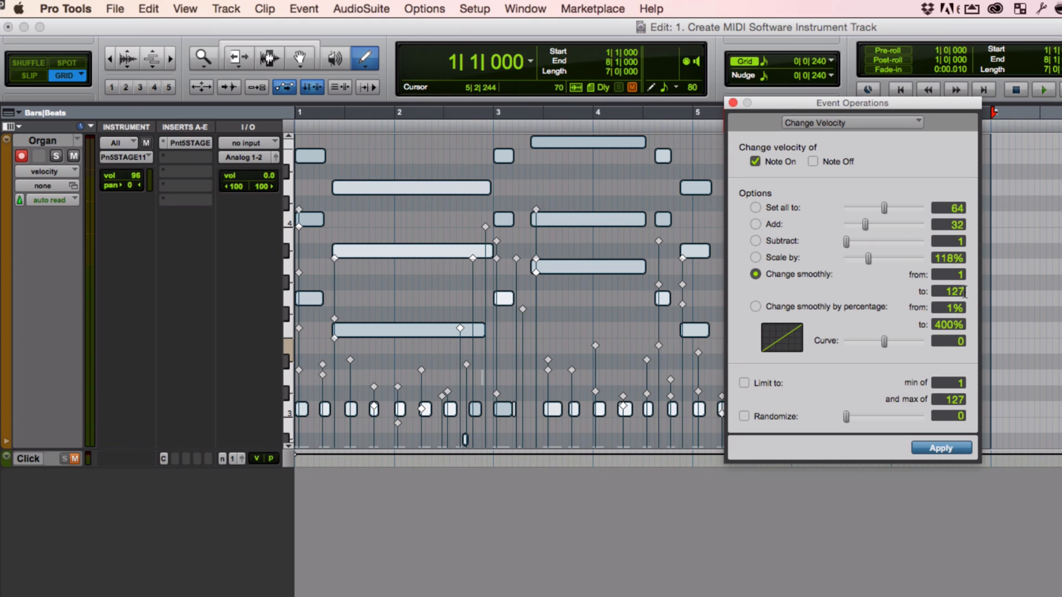
mouse_move(965, 298)
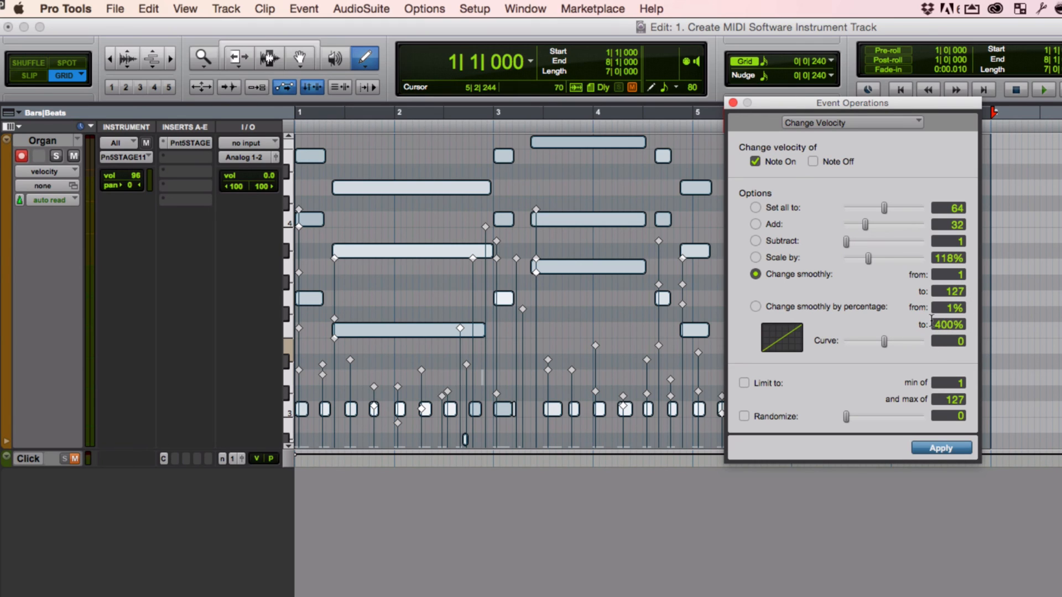
mouse_move(910, 291)
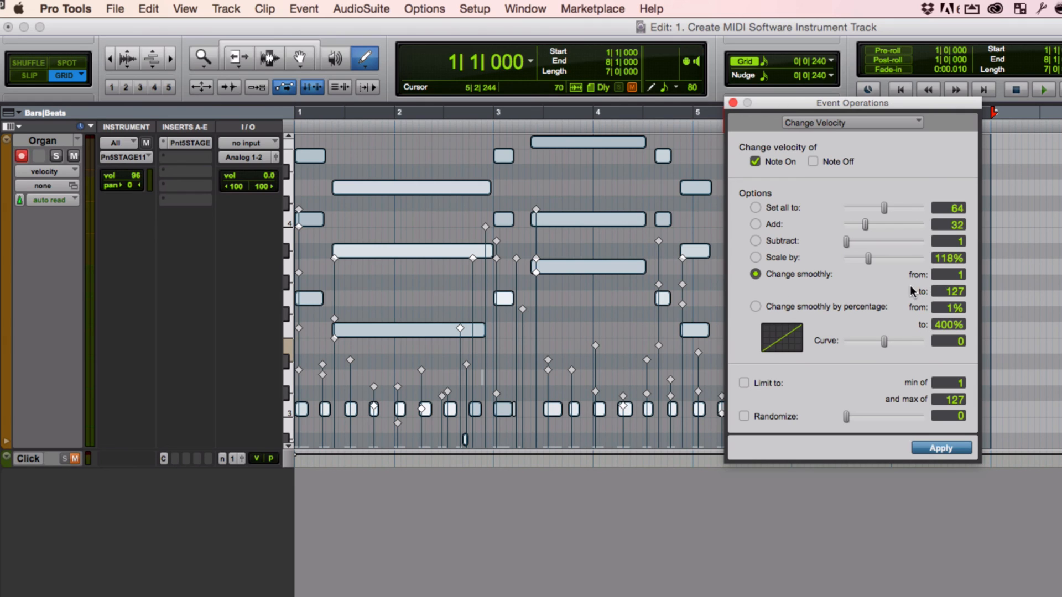
Select Change smoothly by percentage, ramping from 1% to 400%
left_click(756, 307)
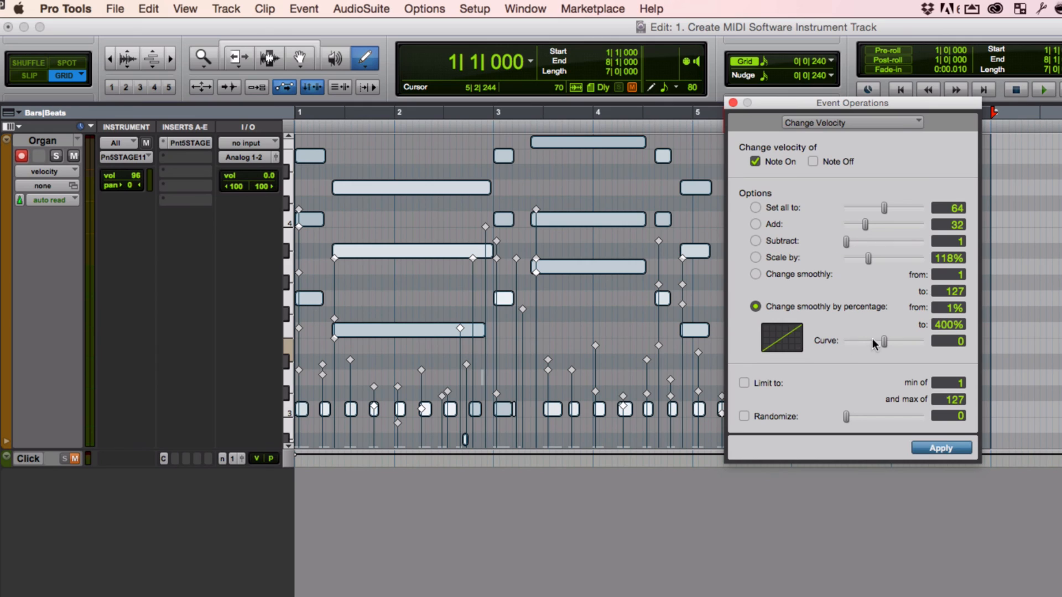
left_click_drag(883, 341, 880, 342)
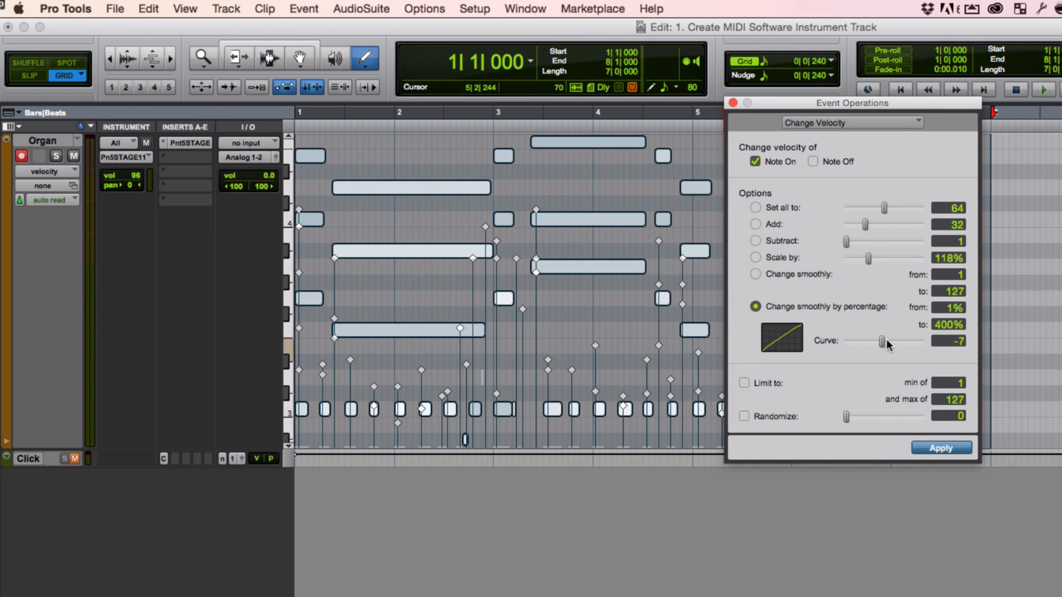
left_click_drag(880, 341, 884, 342)
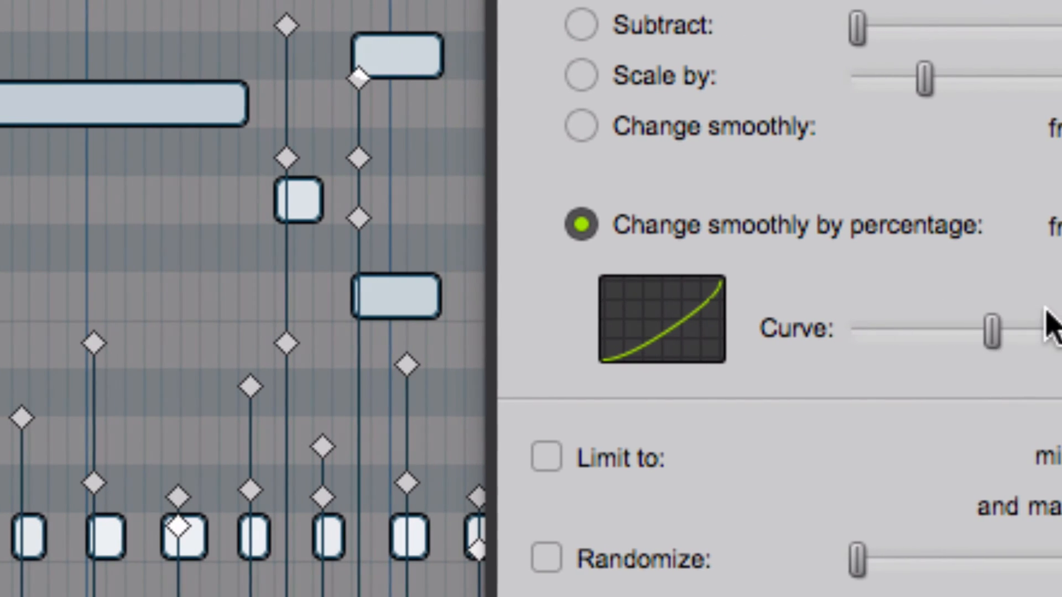
left_click_drag(992, 329, 1016, 329)
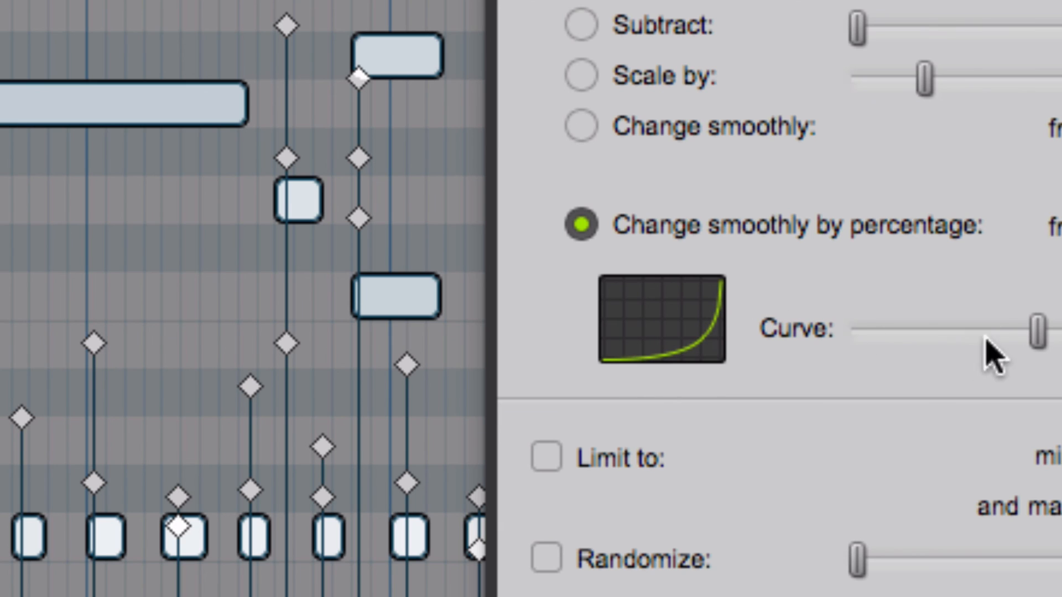
left_click_drag(1035, 328, 971, 328)
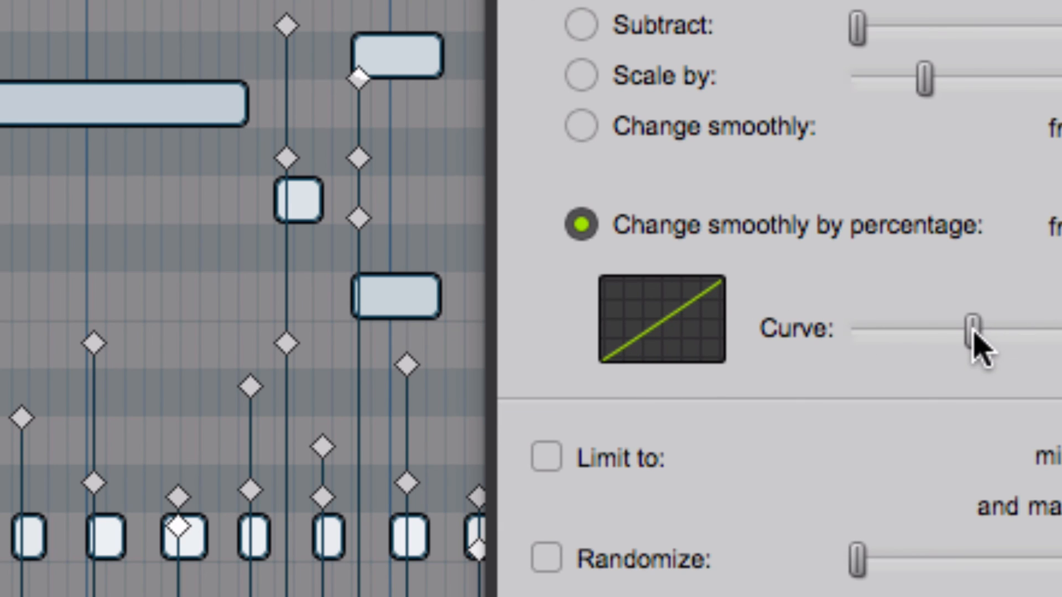
left_click_drag(978, 328, 931, 328)
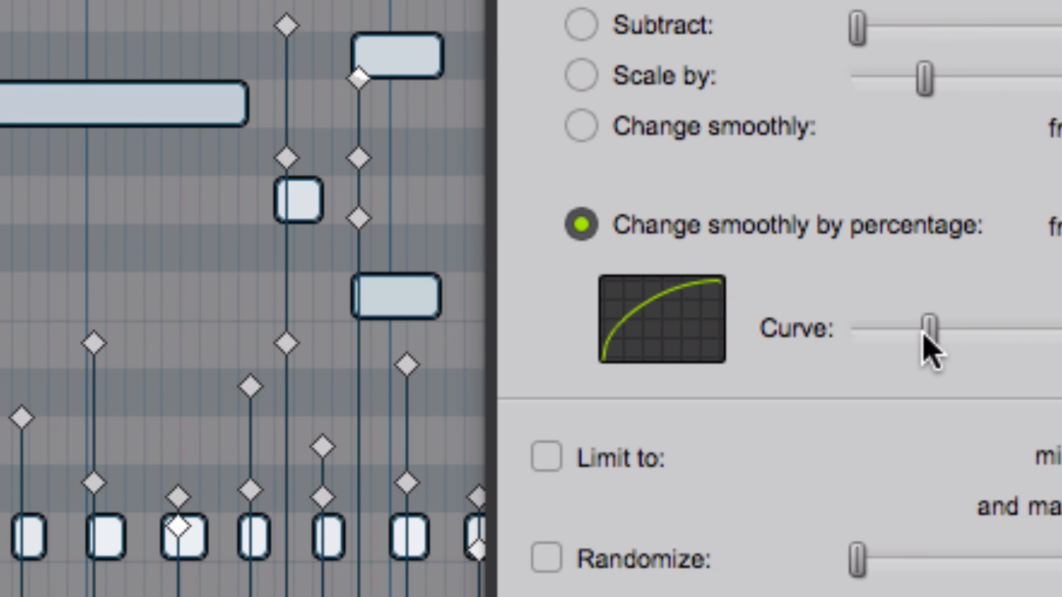
left_click_drag(928, 327, 920, 327)
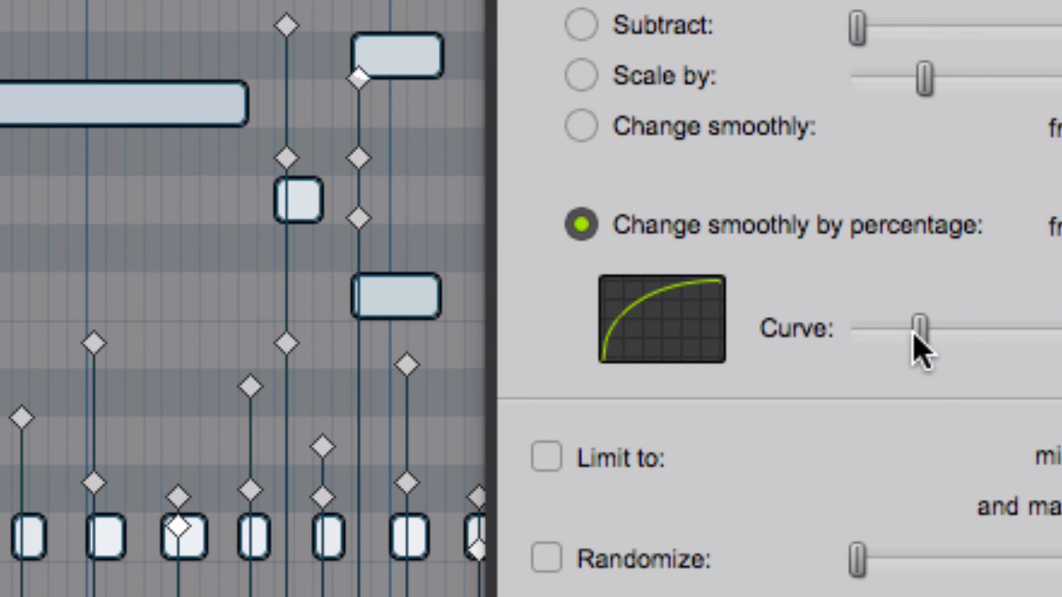
left_click_drag(917, 329, 968, 328)
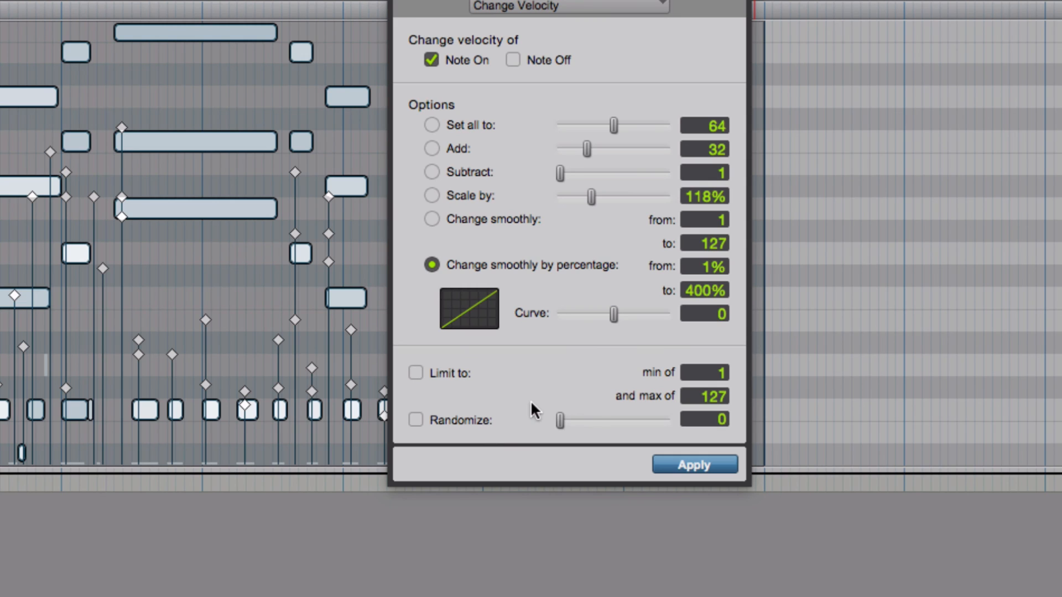
mouse_move(486, 384)
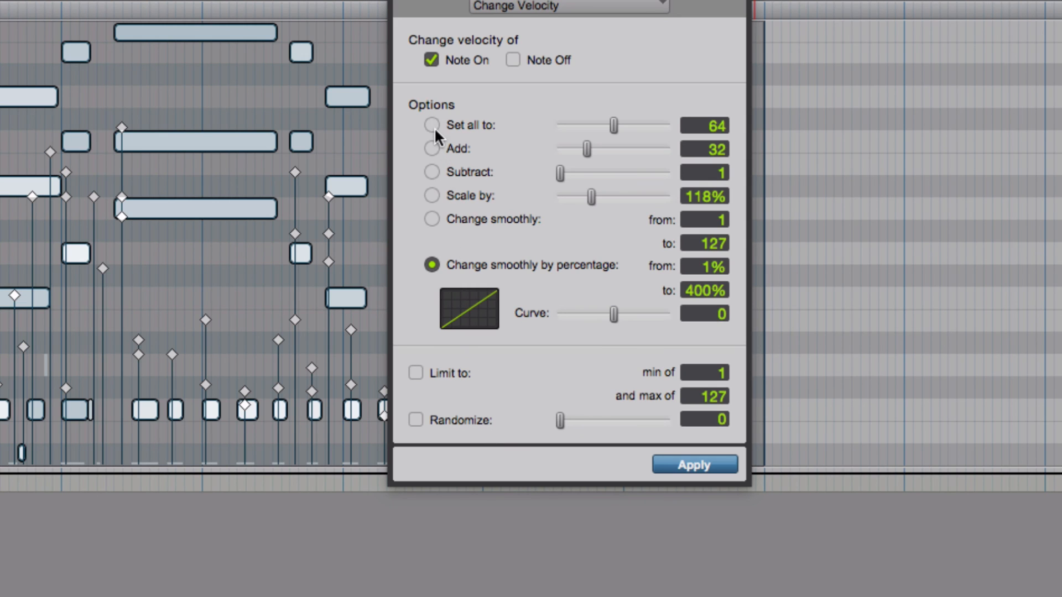
left_click(432, 125)
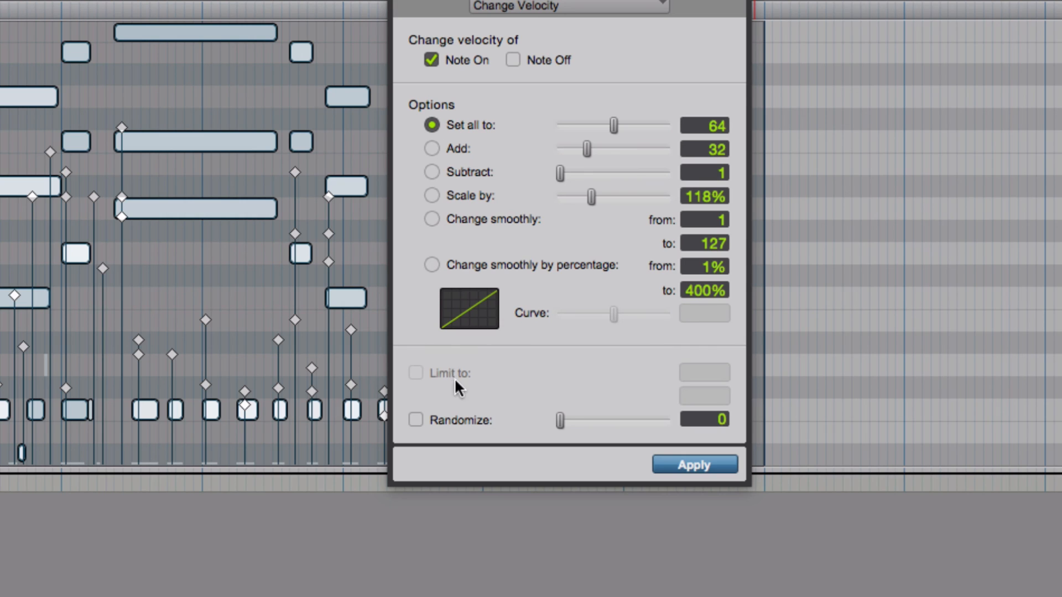
left_click(432, 265)
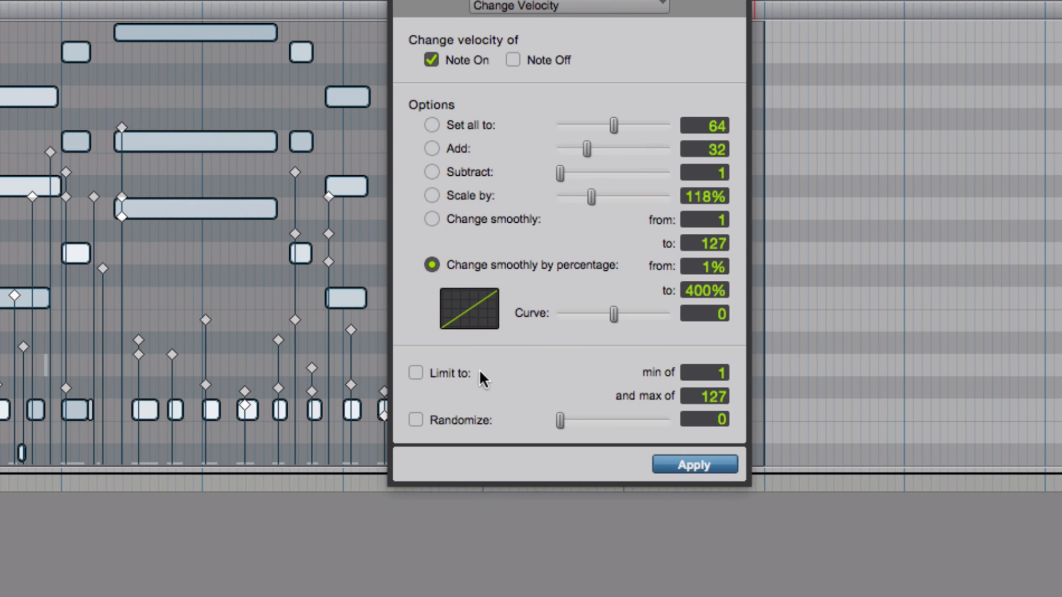
mouse_move(444, 382)
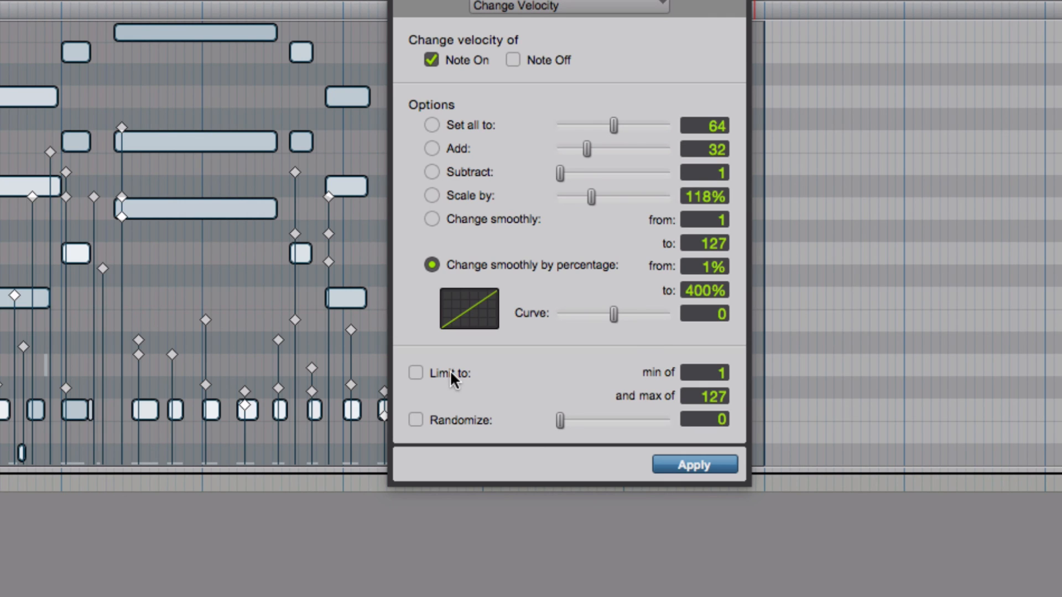
left_click(416, 372)
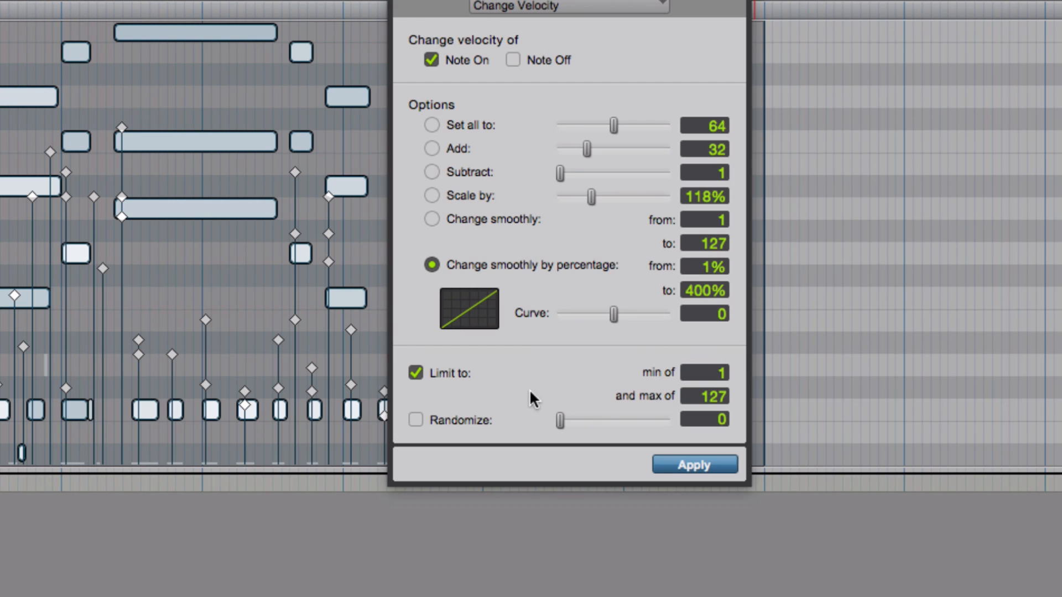
left_click(416, 373)
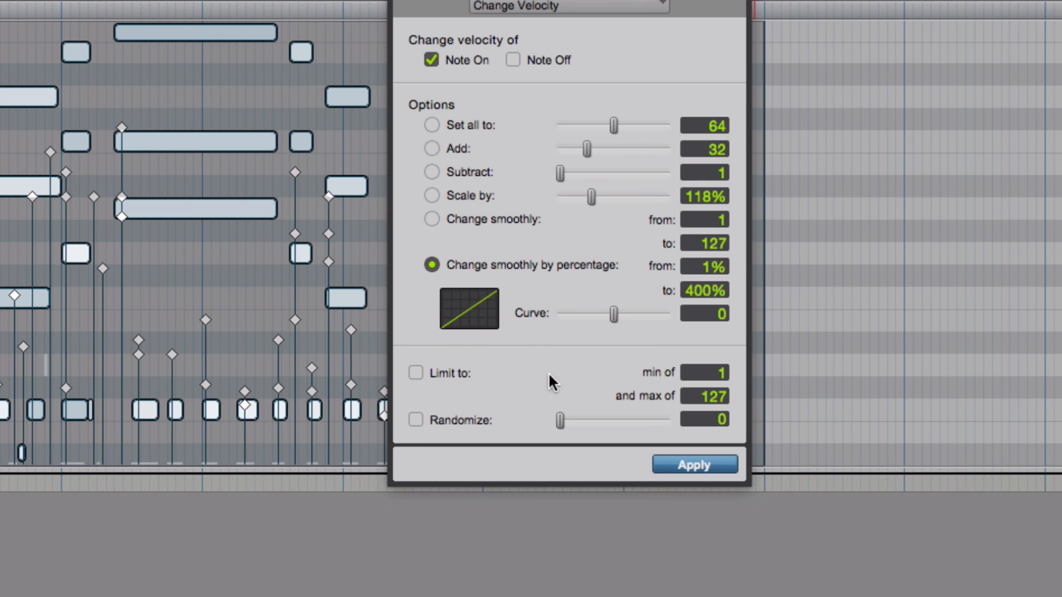
Try velocity Randomize amounts from maximum down to 37, switch Randomize off, and close Event Operations
left_click(415, 419)
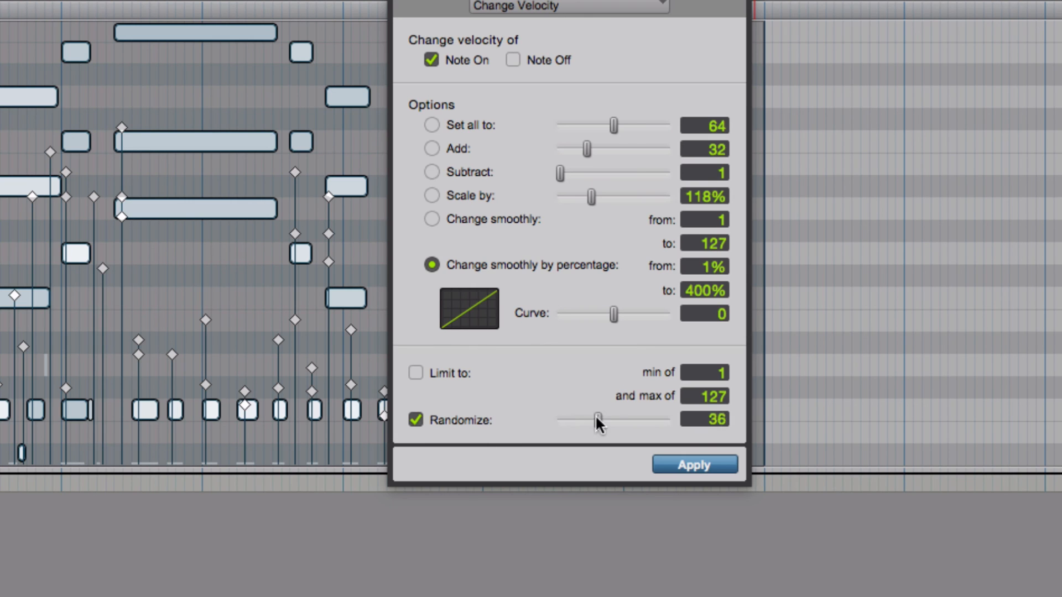
left_click_drag(596, 419, 667, 419)
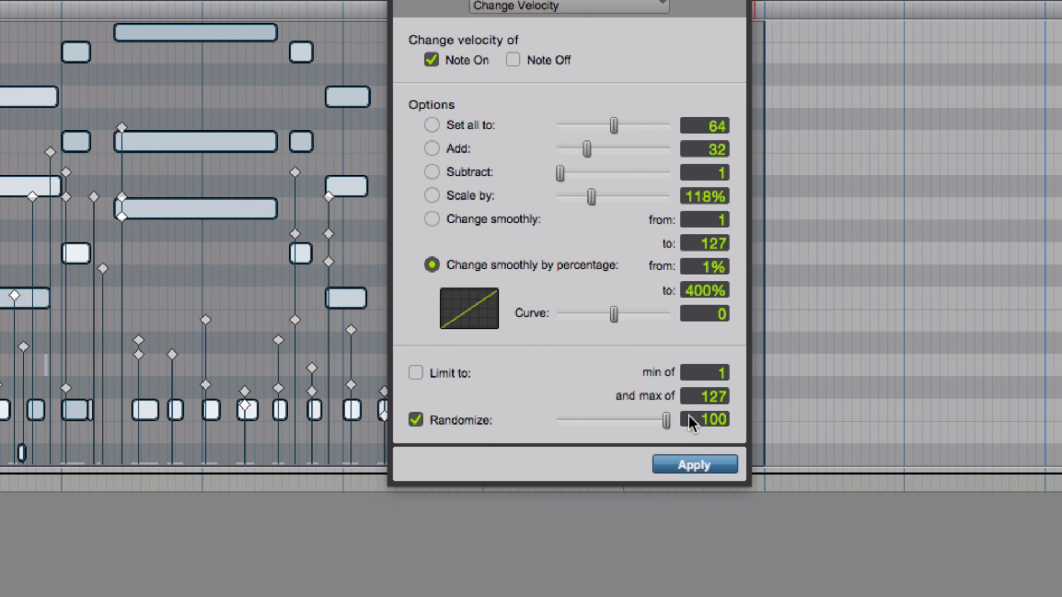
left_click_drag(663, 419, 612, 419)
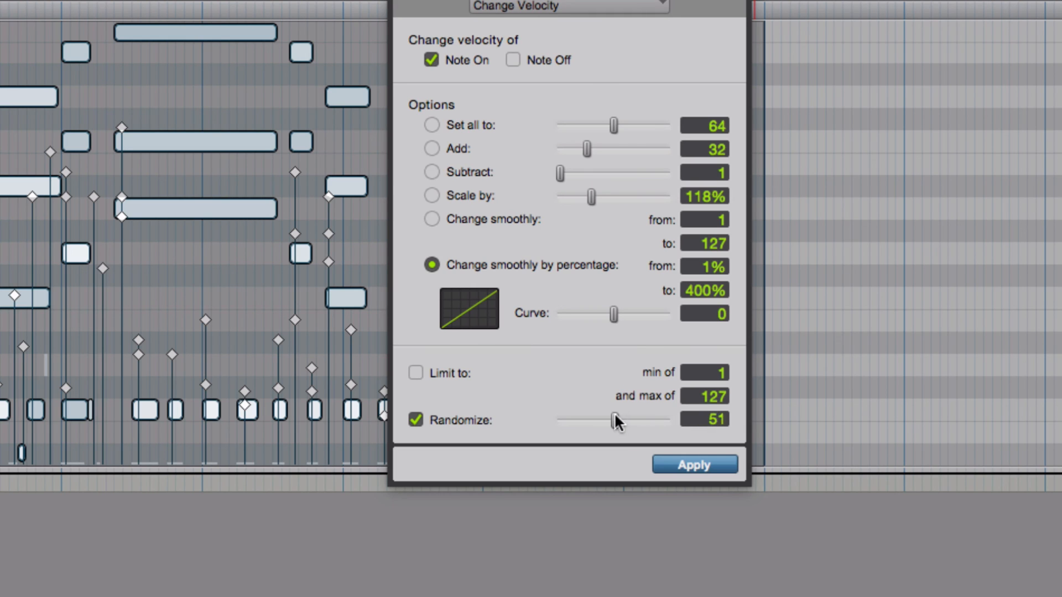
left_click_drag(613, 419, 599, 418)
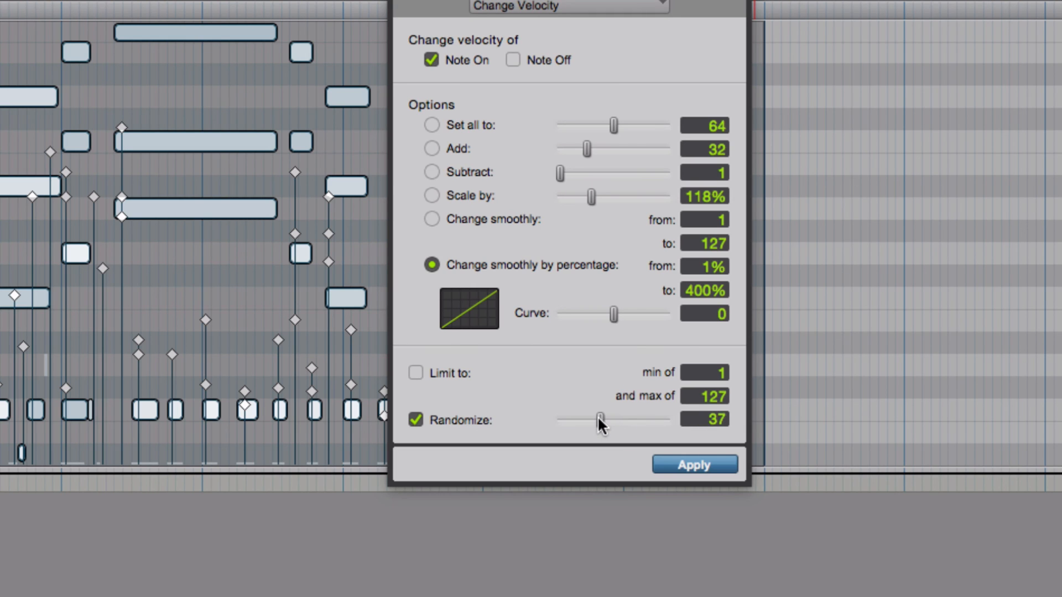
left_click(415, 420)
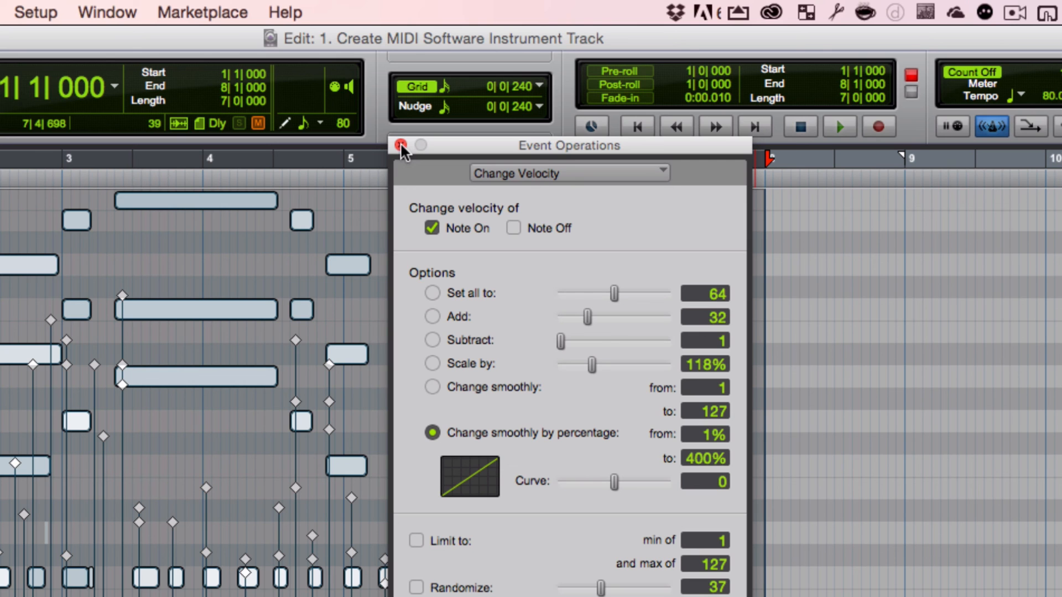
left_click(401, 145)
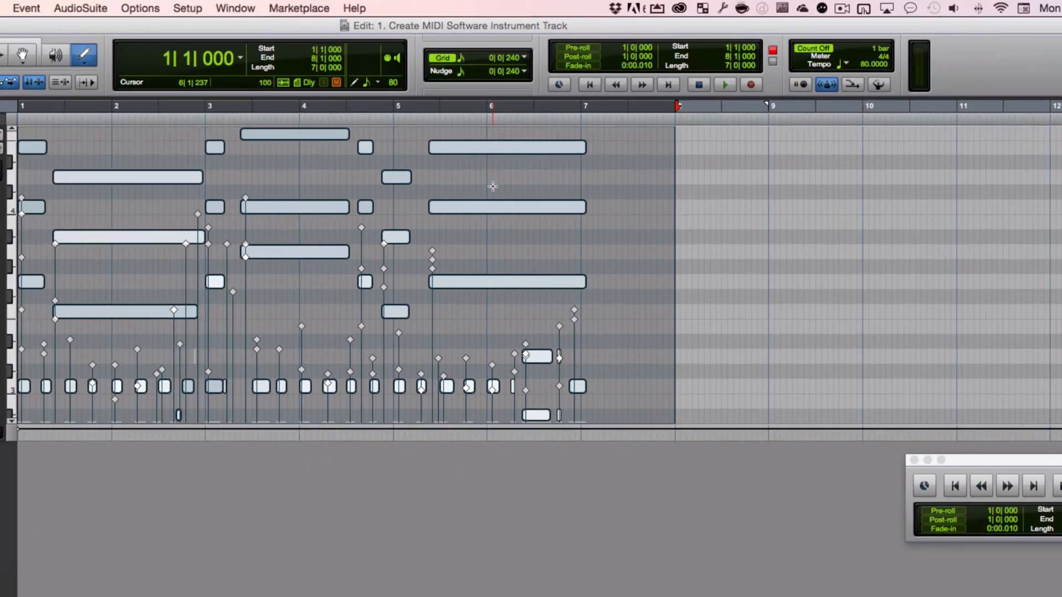